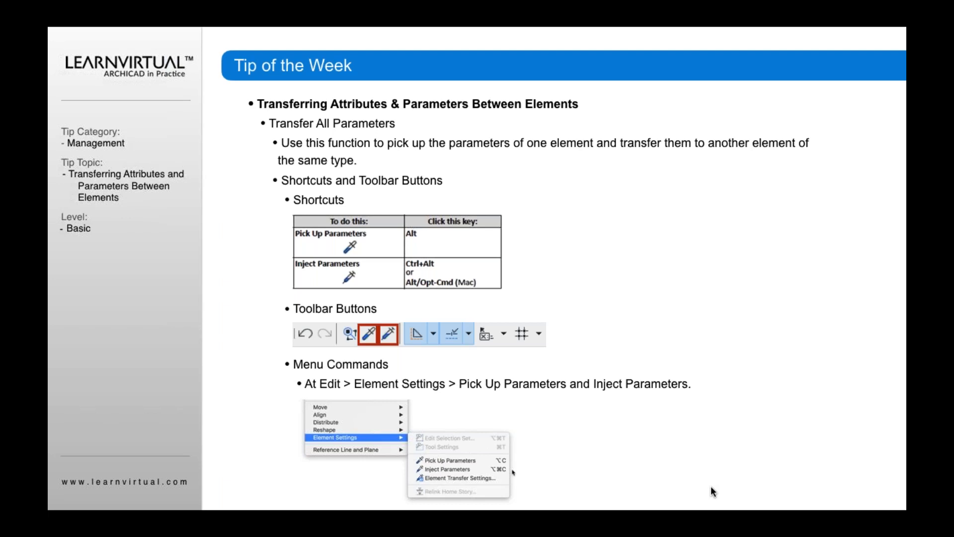
mouse_move(461, 248)
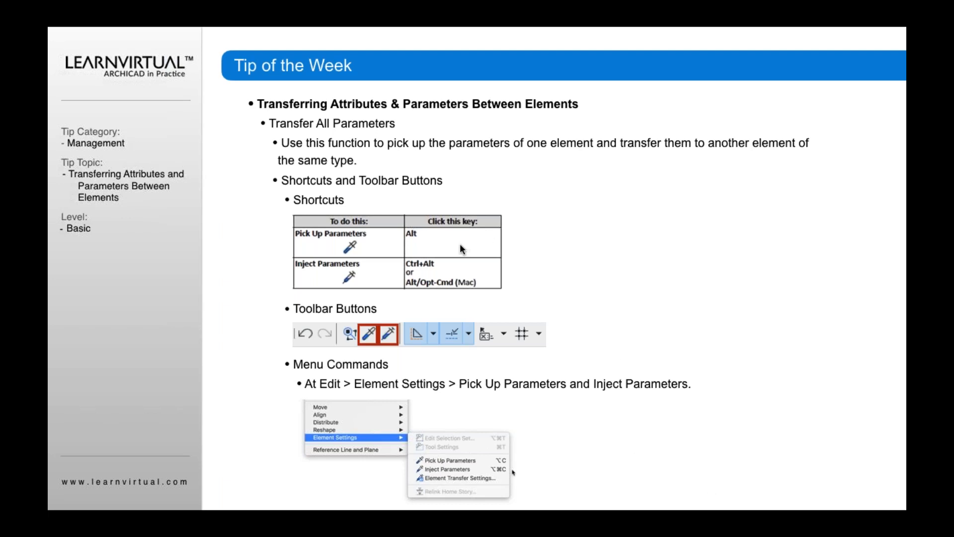
mouse_move(358, 279)
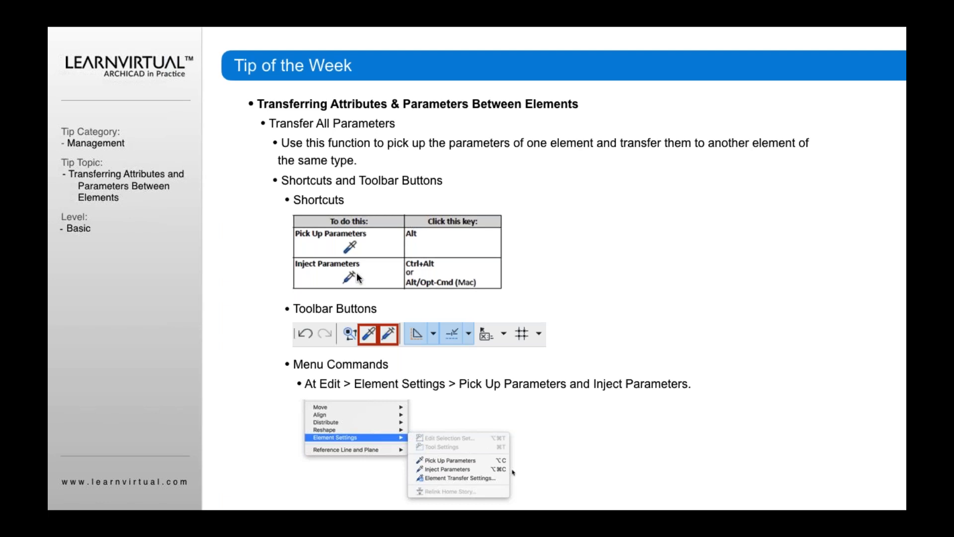
mouse_move(350, 282)
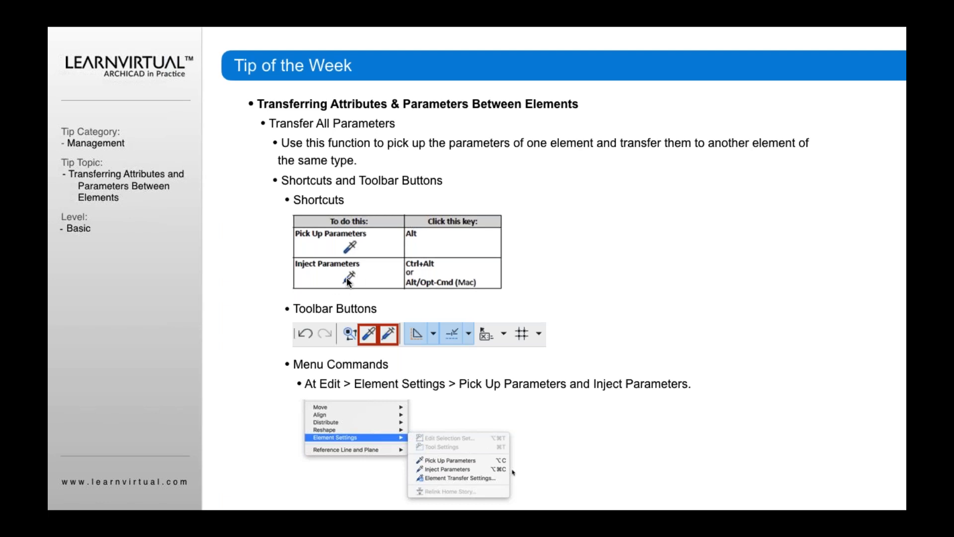
mouse_move(371, 256)
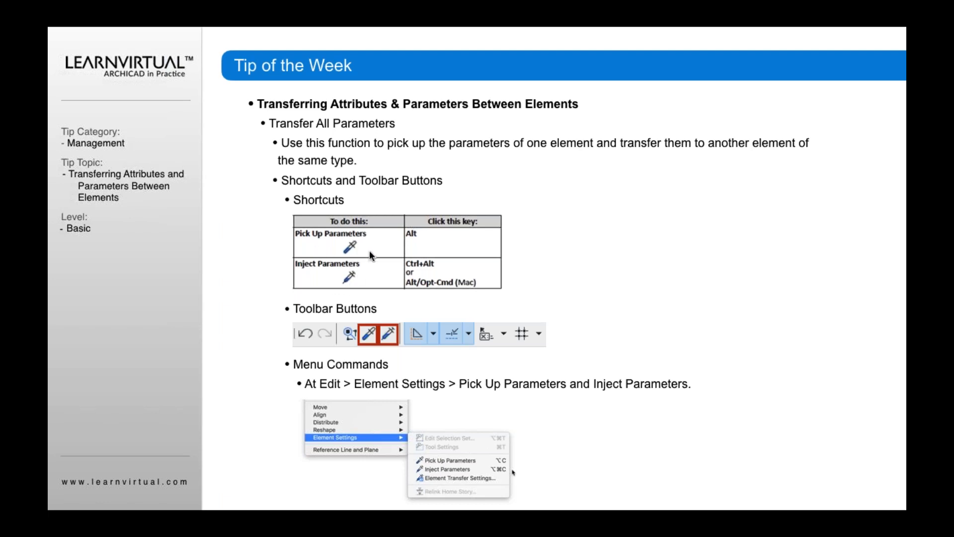
mouse_move(342, 255)
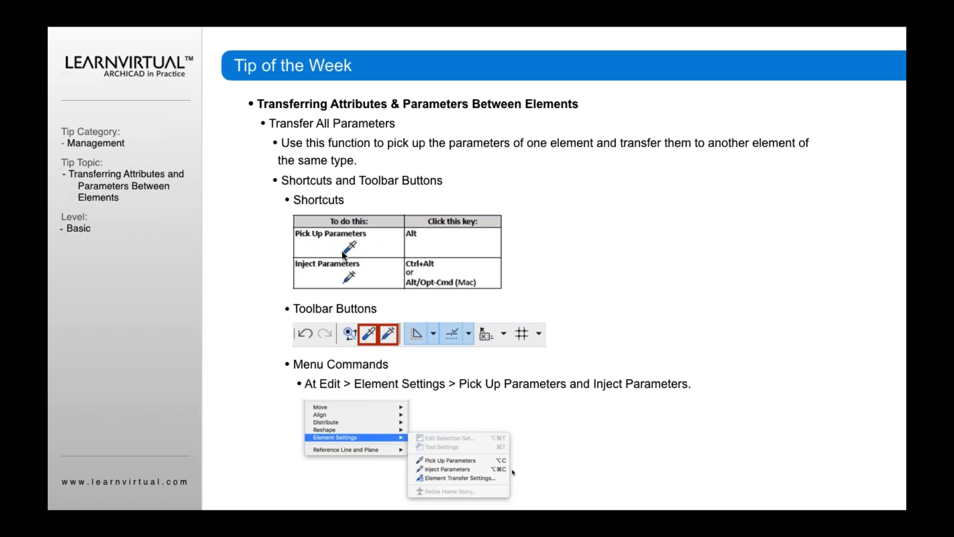
mouse_move(352, 242)
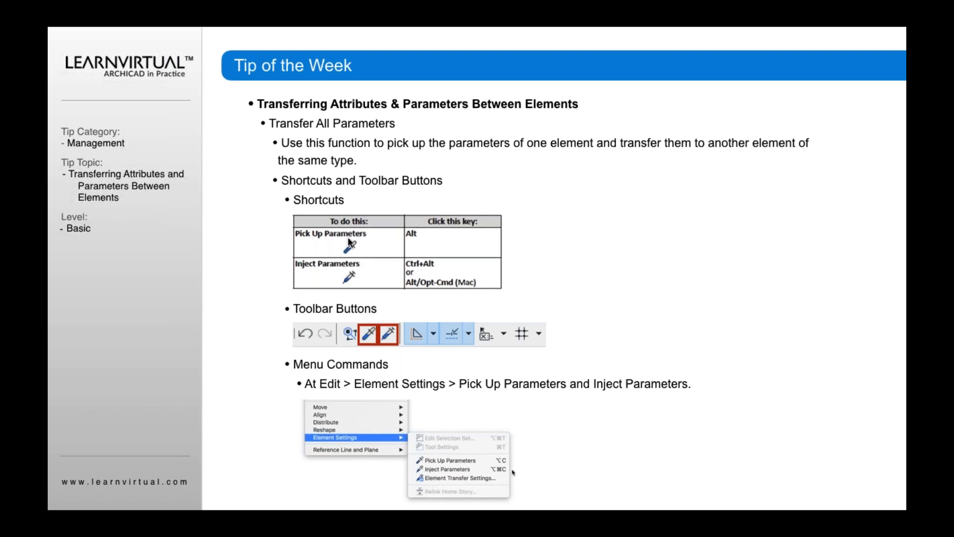
mouse_move(354, 246)
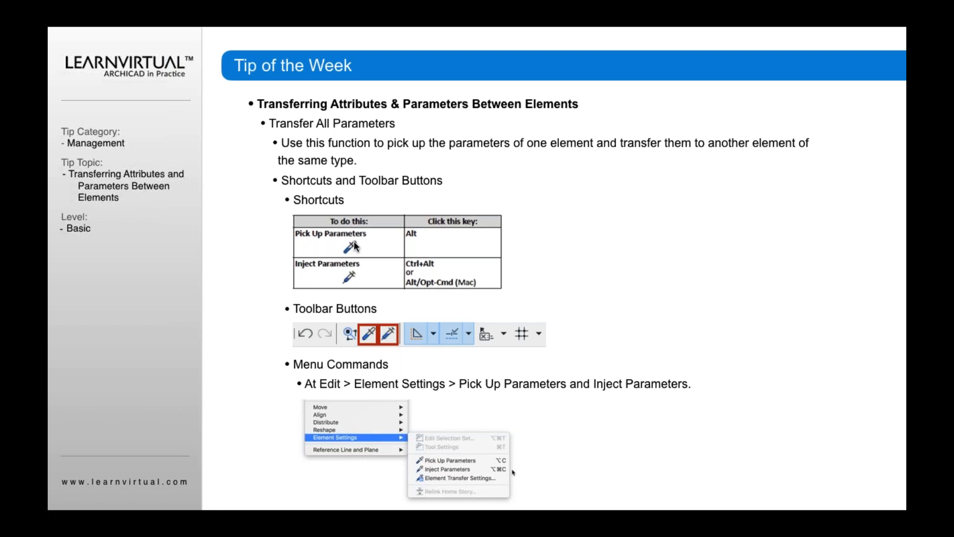
mouse_move(362, 248)
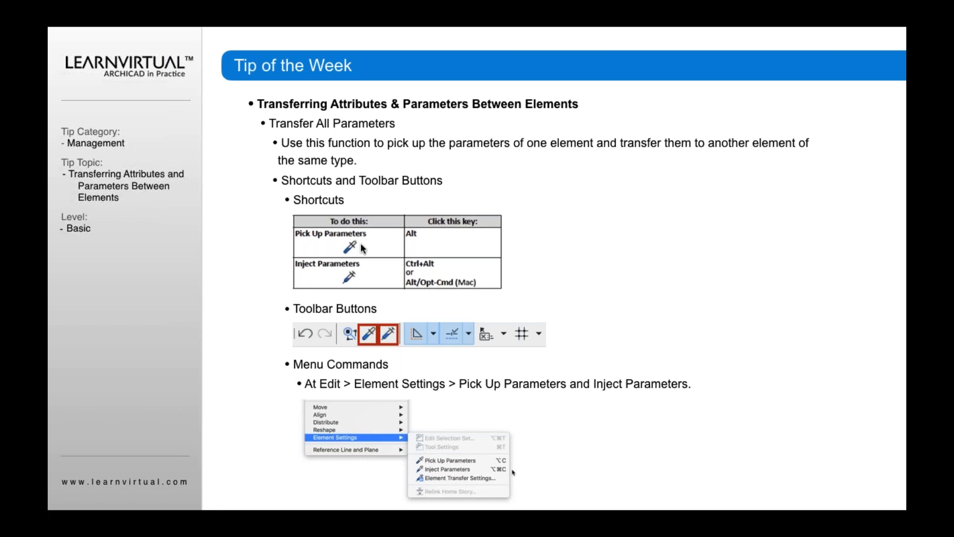
mouse_move(334, 291)
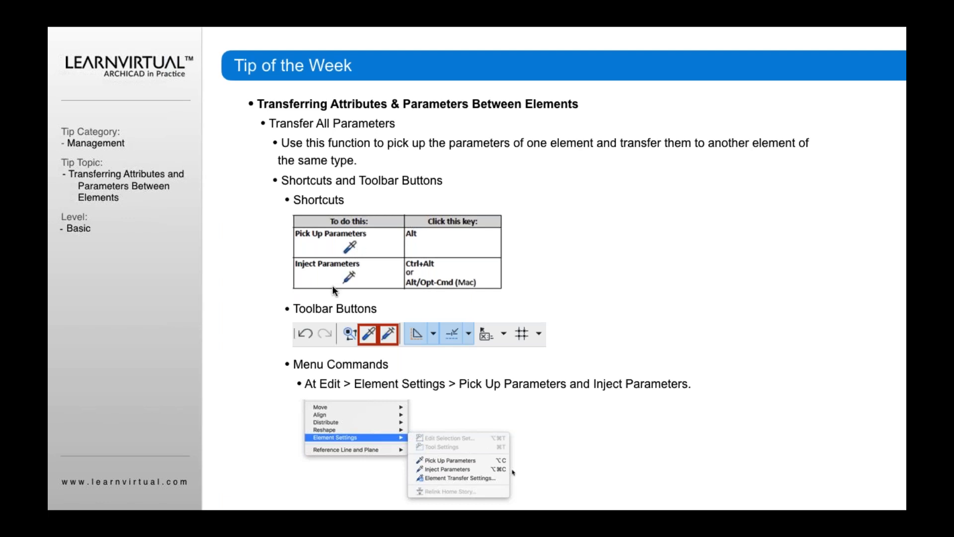
mouse_move(366, 234)
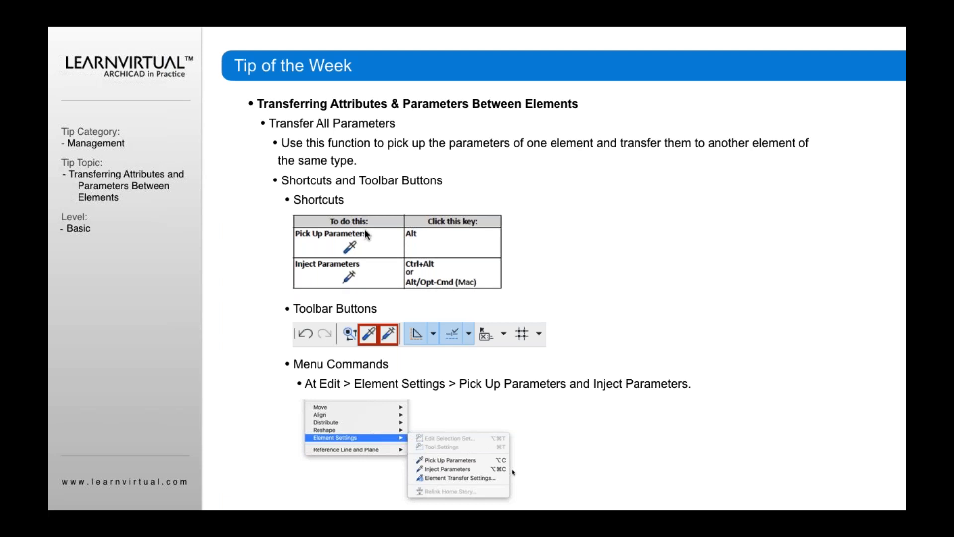
mouse_move(352, 242)
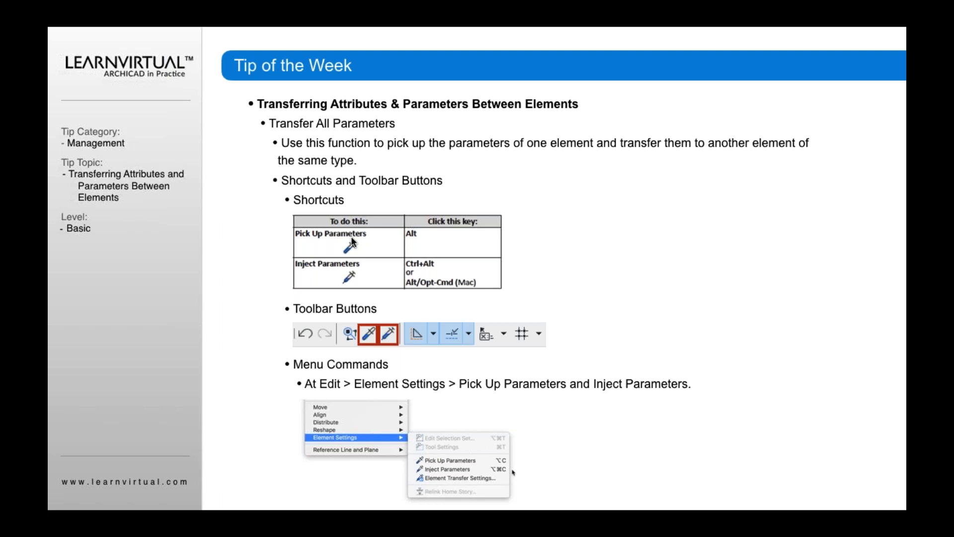
mouse_move(437, 273)
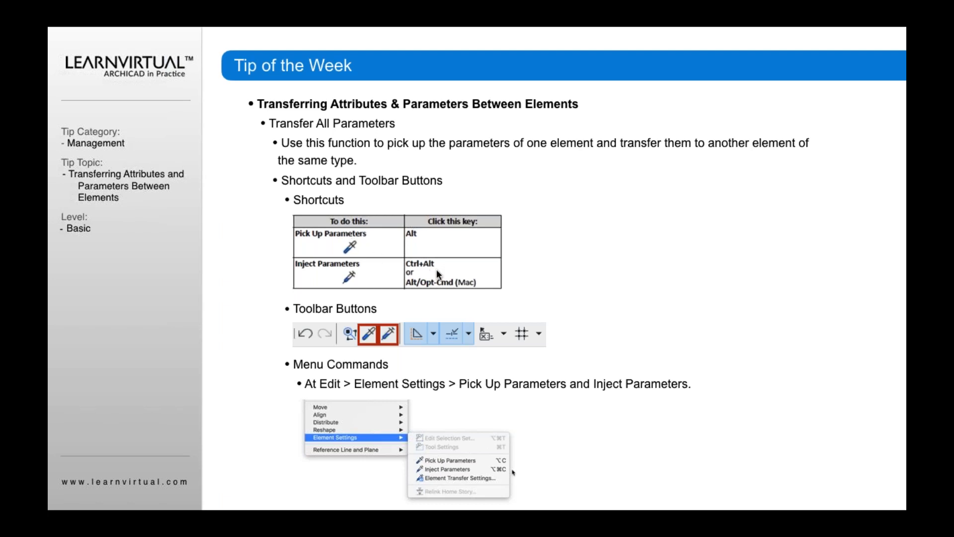
mouse_move(439, 291)
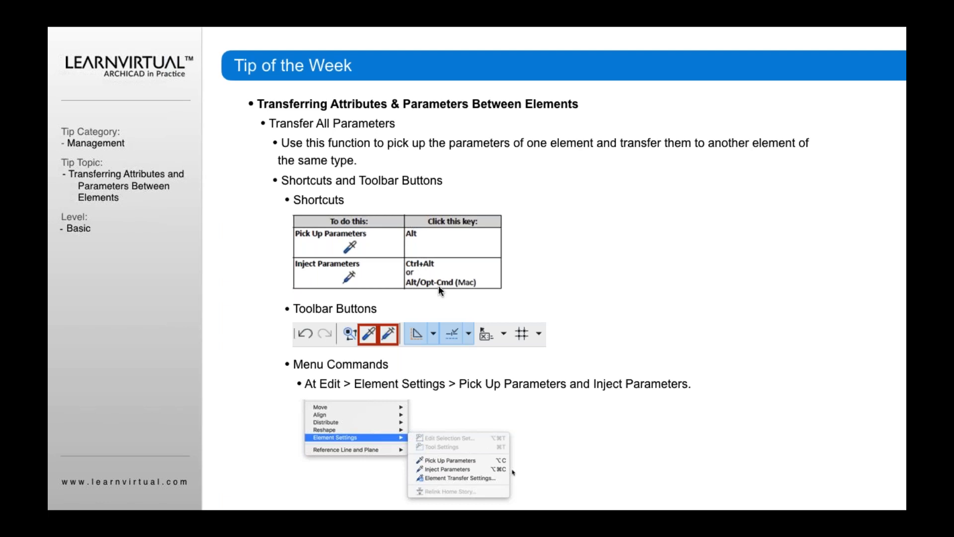
mouse_move(320, 285)
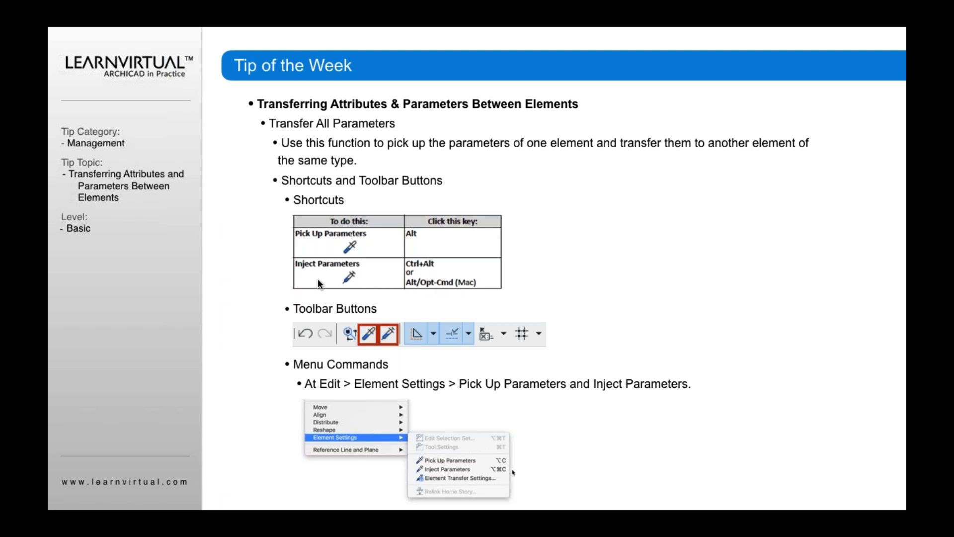
mouse_move(341, 275)
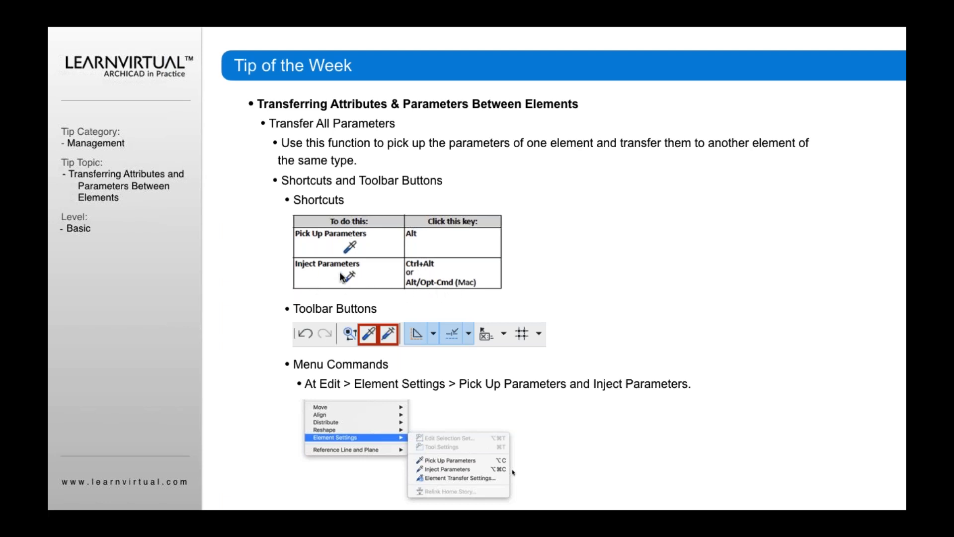
mouse_move(352, 289)
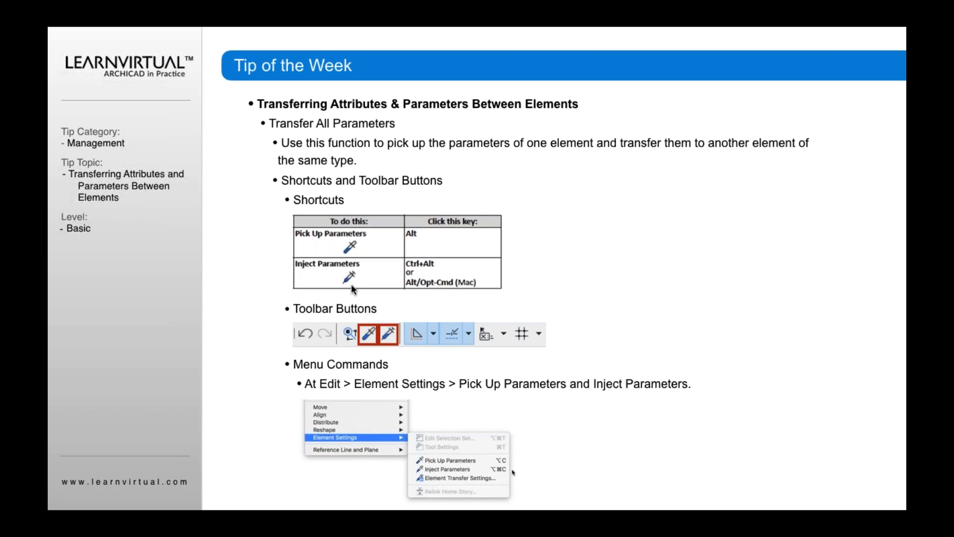
mouse_move(347, 291)
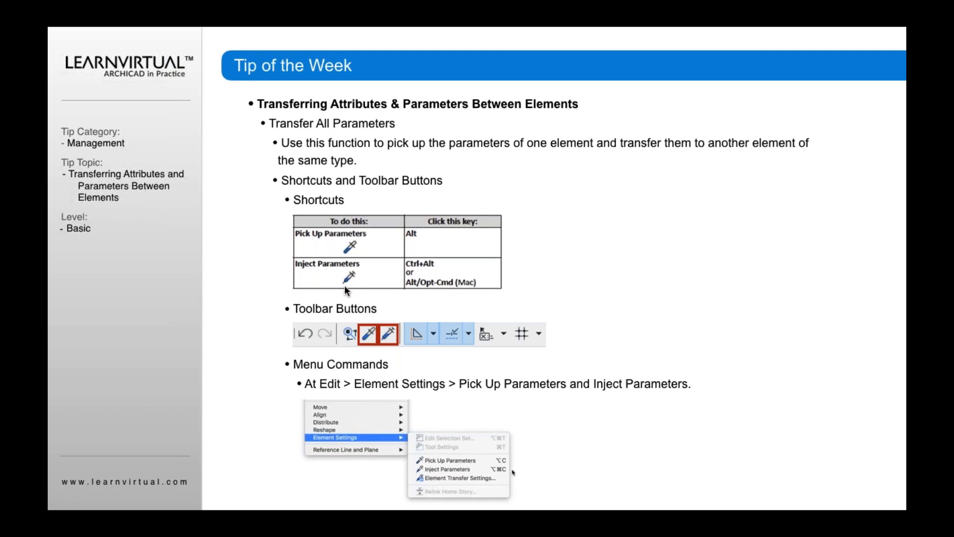
mouse_move(368, 342)
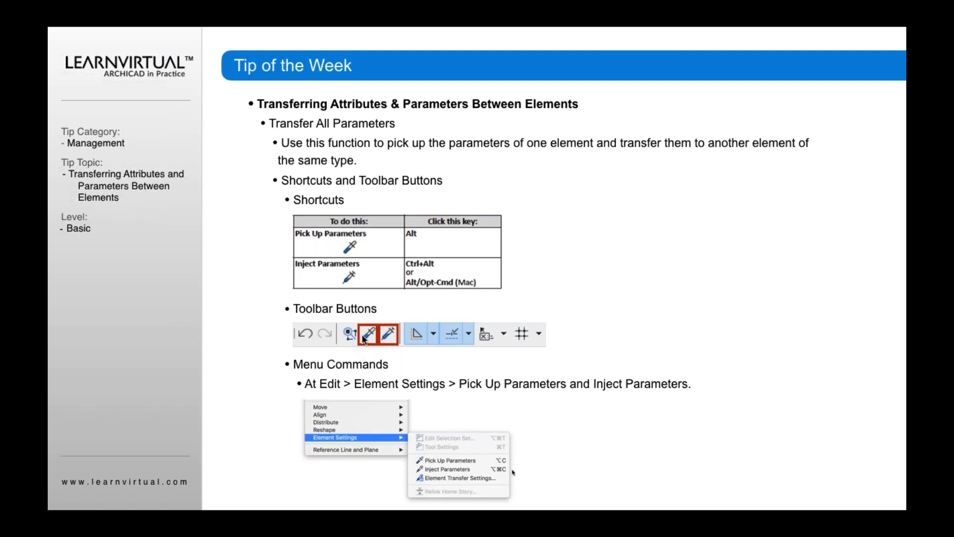
mouse_move(372, 349)
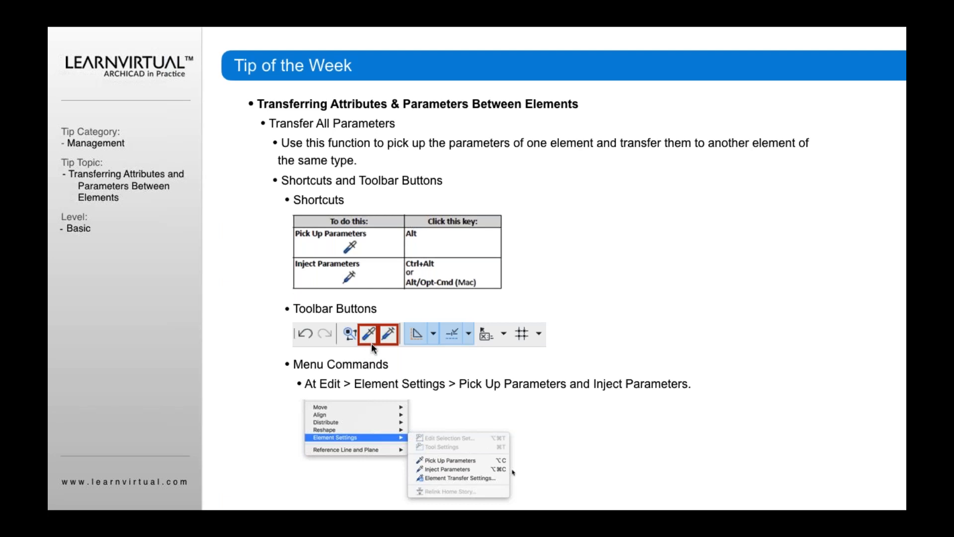
mouse_move(388, 341)
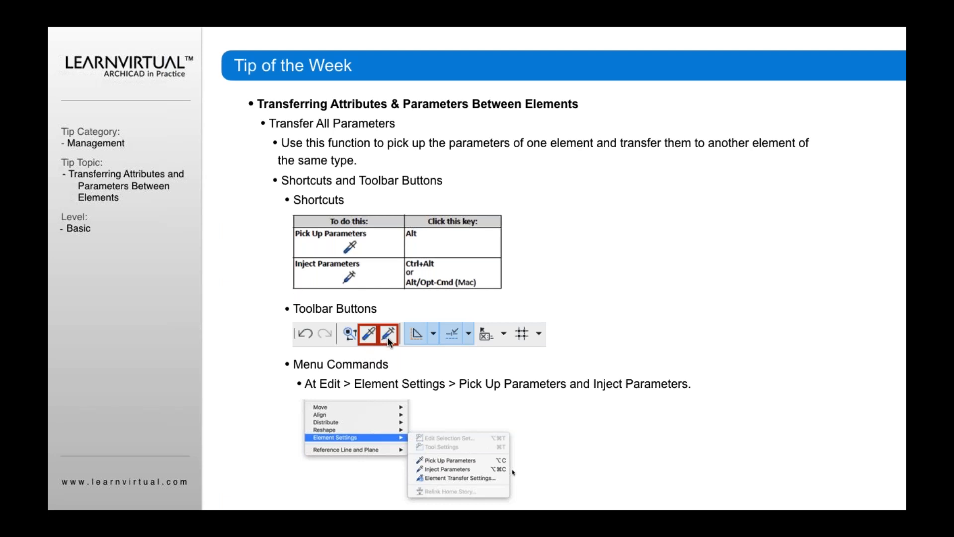
mouse_move(299, 382)
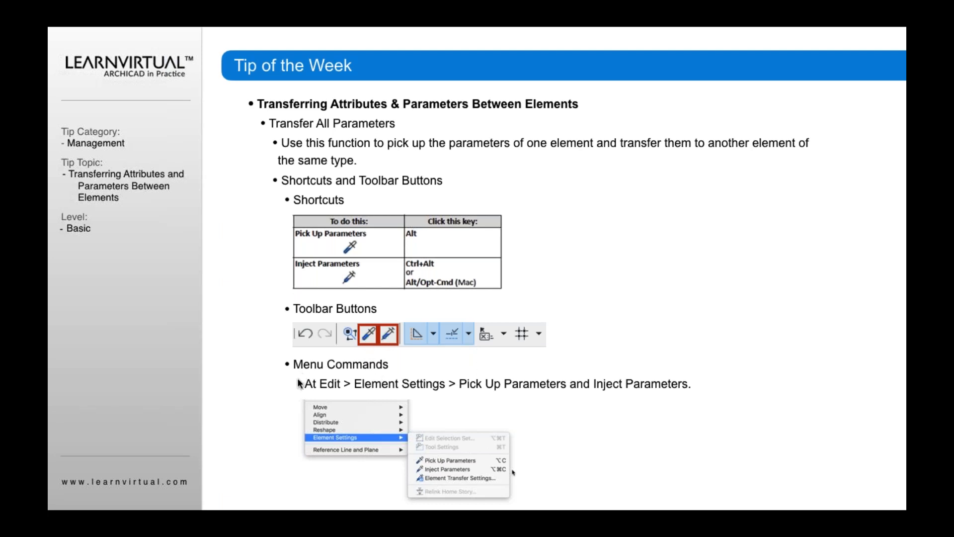
mouse_move(331, 415)
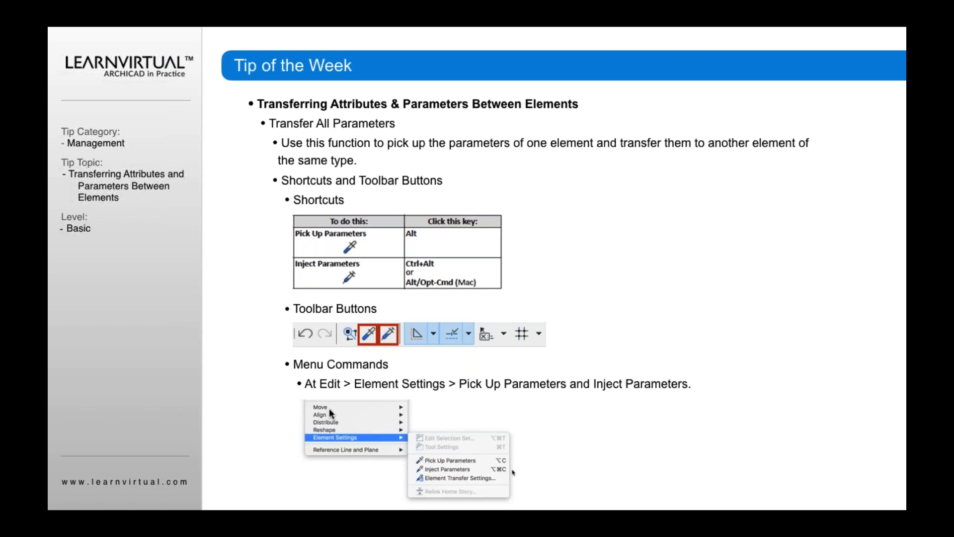
mouse_move(306, 443)
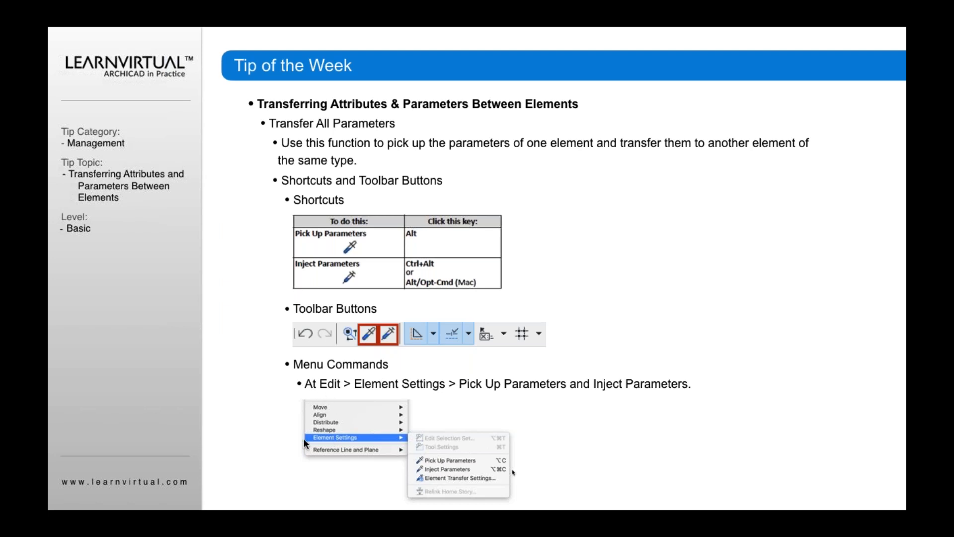
mouse_move(426, 477)
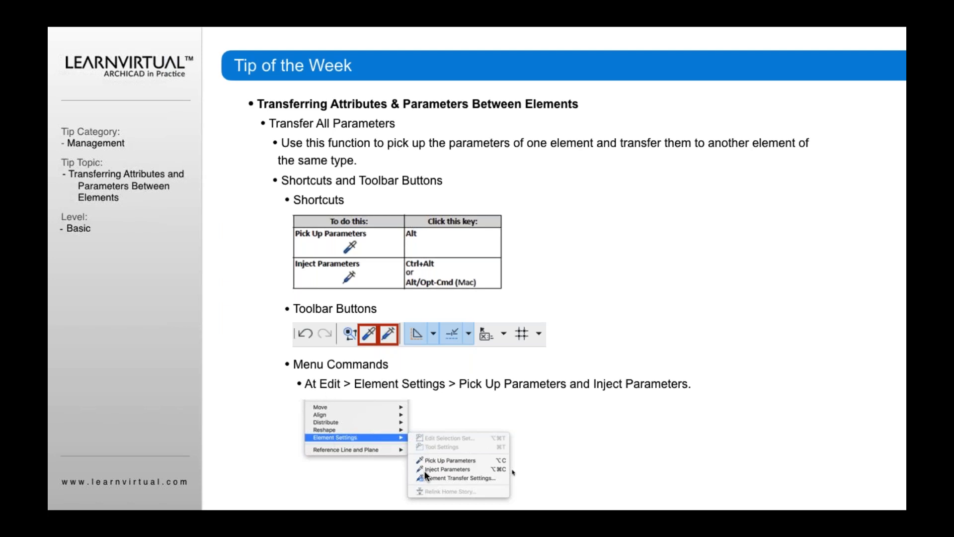
mouse_move(529, 457)
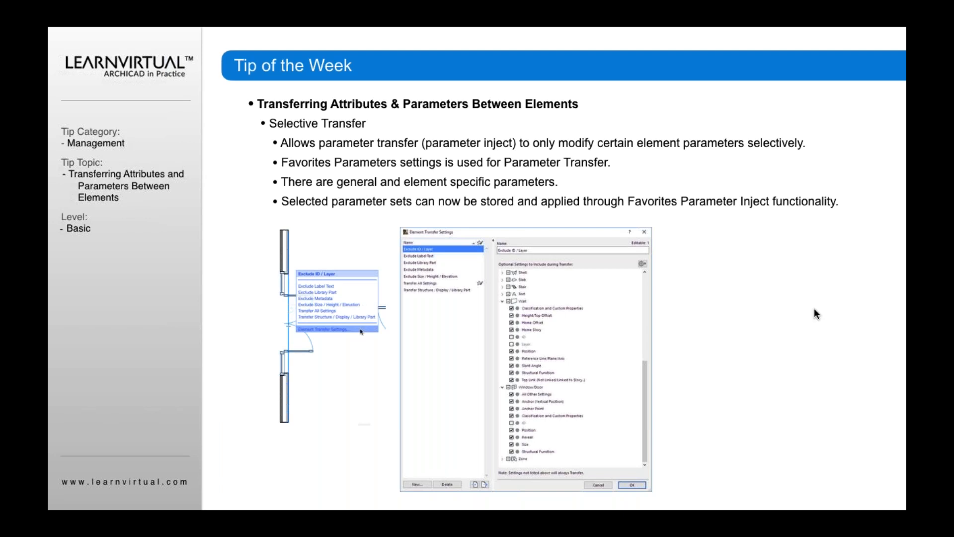
mouse_move(424, 256)
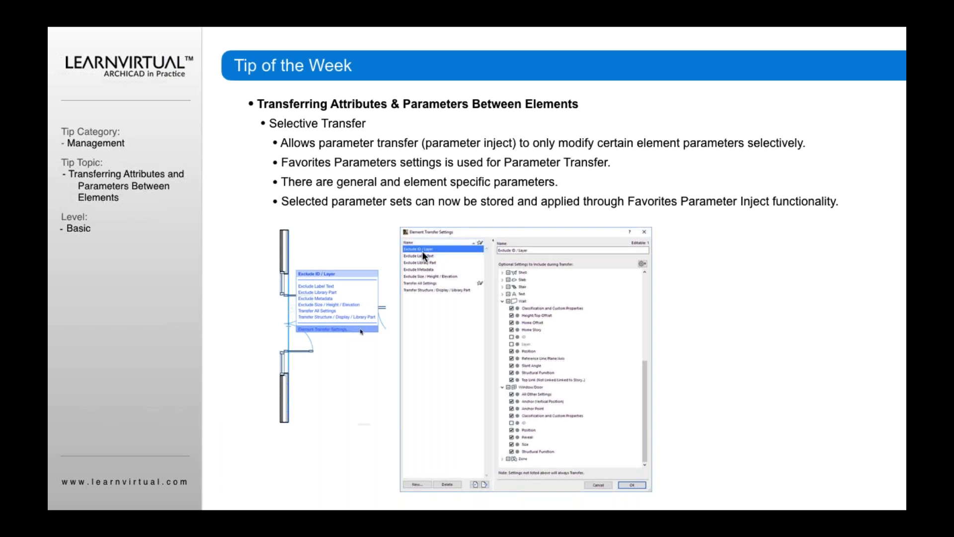
mouse_move(395, 263)
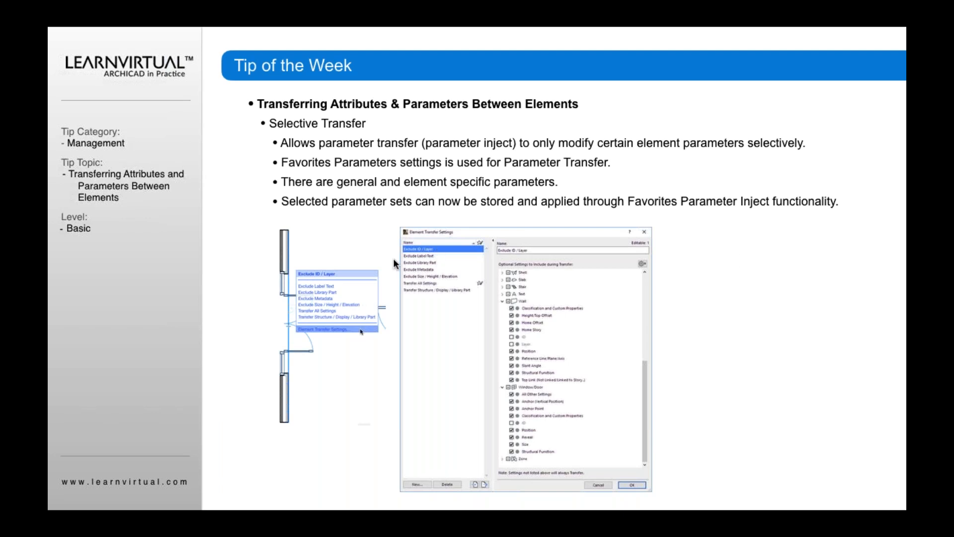
mouse_move(390, 263)
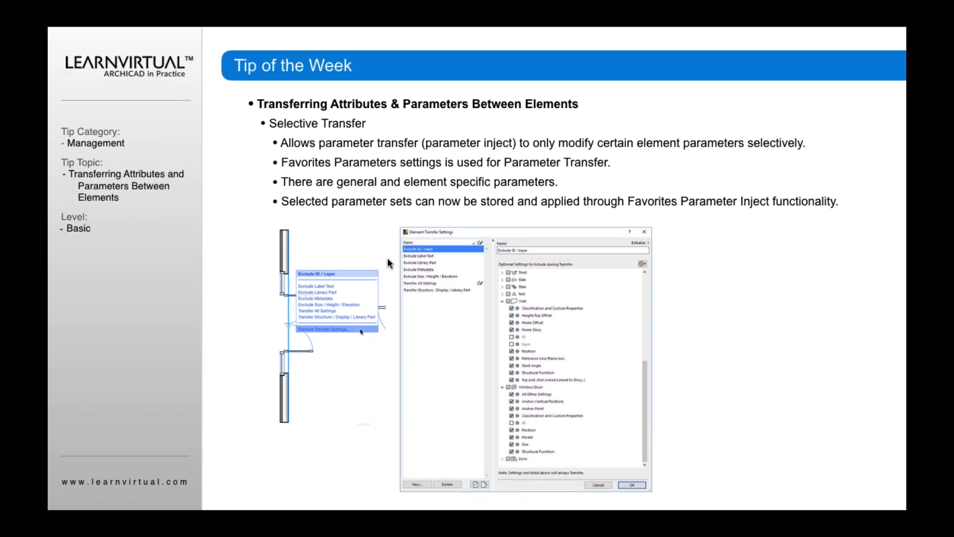
mouse_move(286, 341)
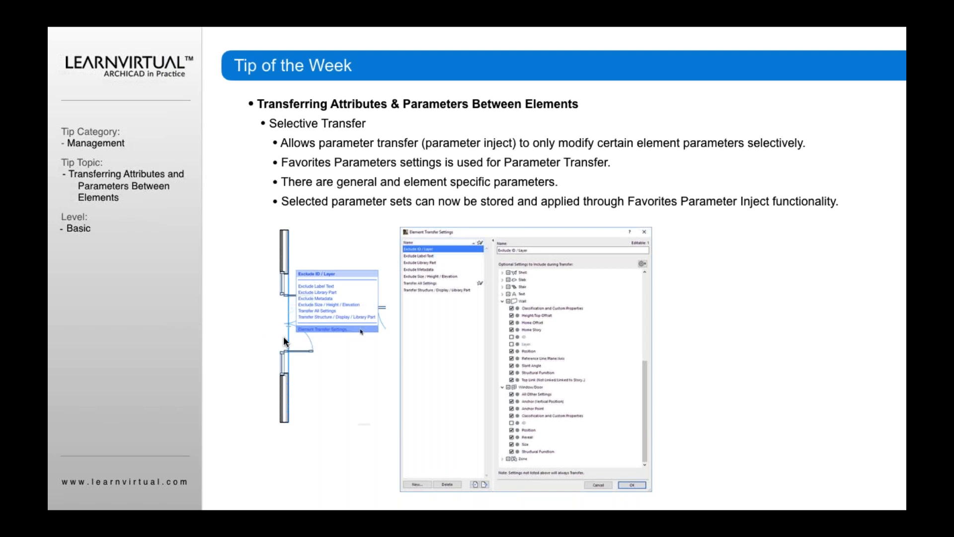
mouse_move(290, 339)
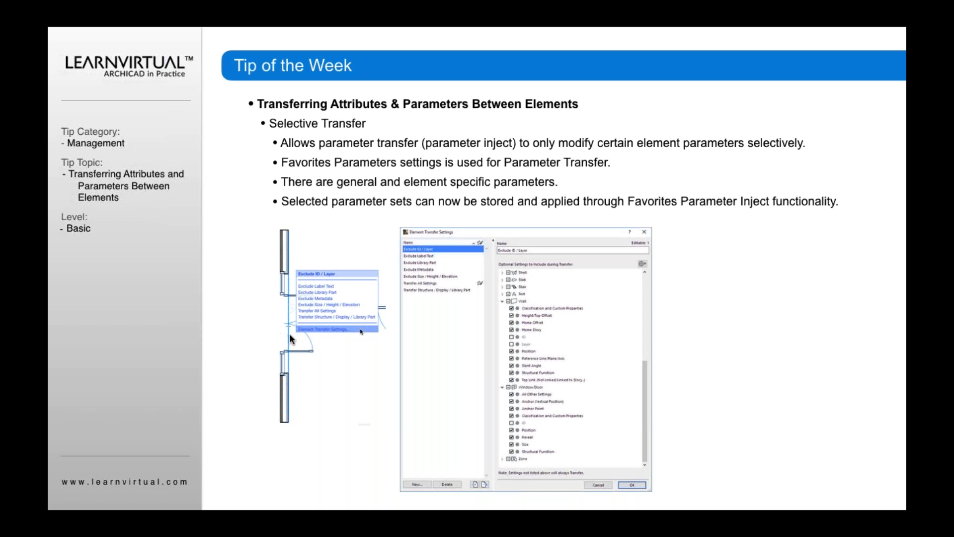
mouse_move(307, 318)
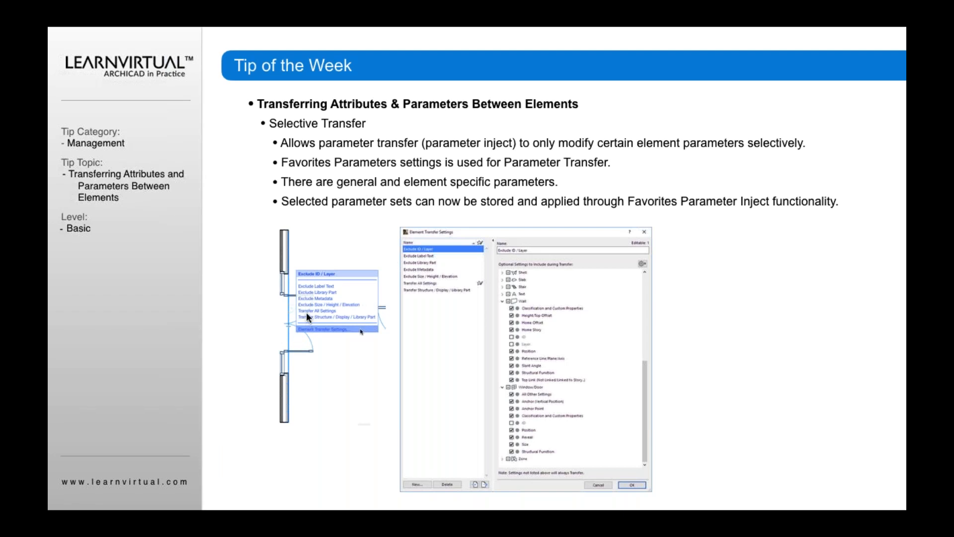
mouse_move(311, 317)
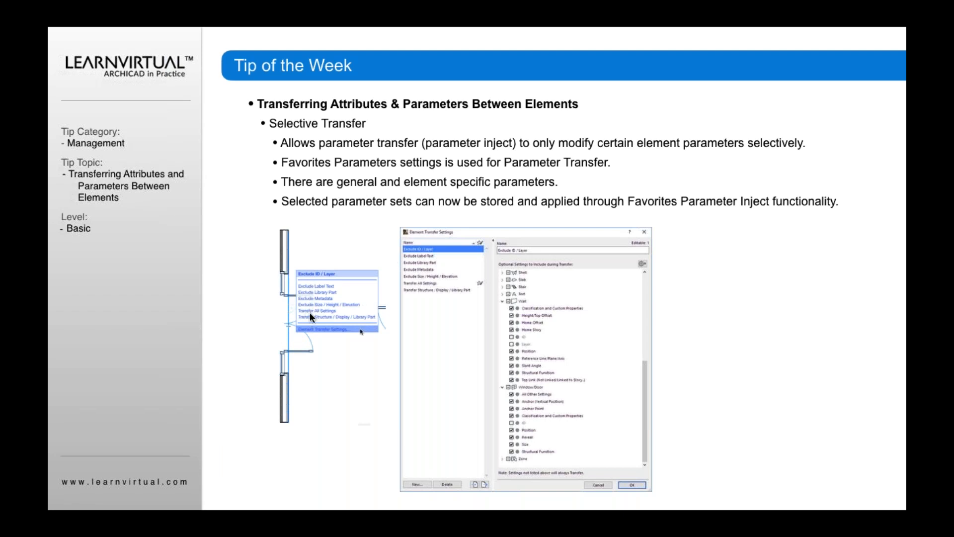
mouse_move(309, 319)
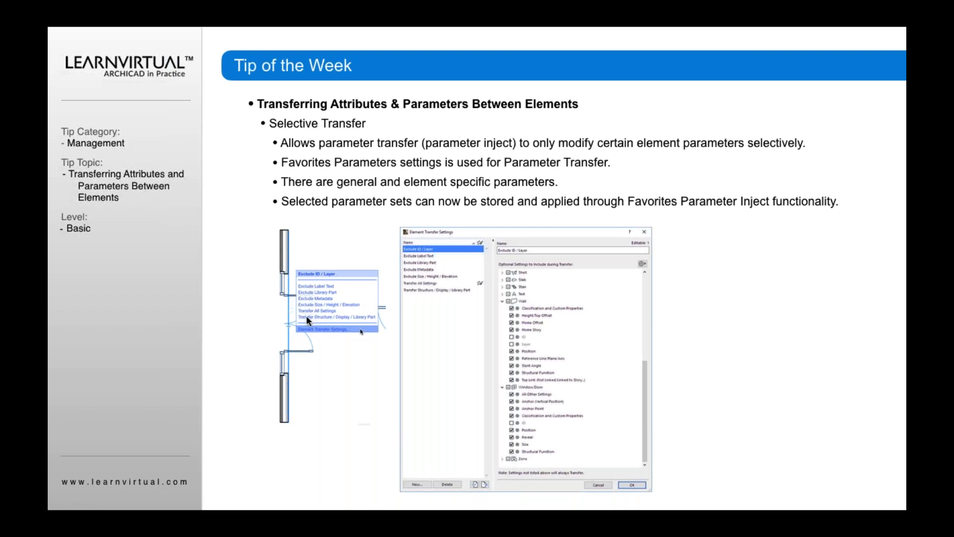
mouse_move(330, 297)
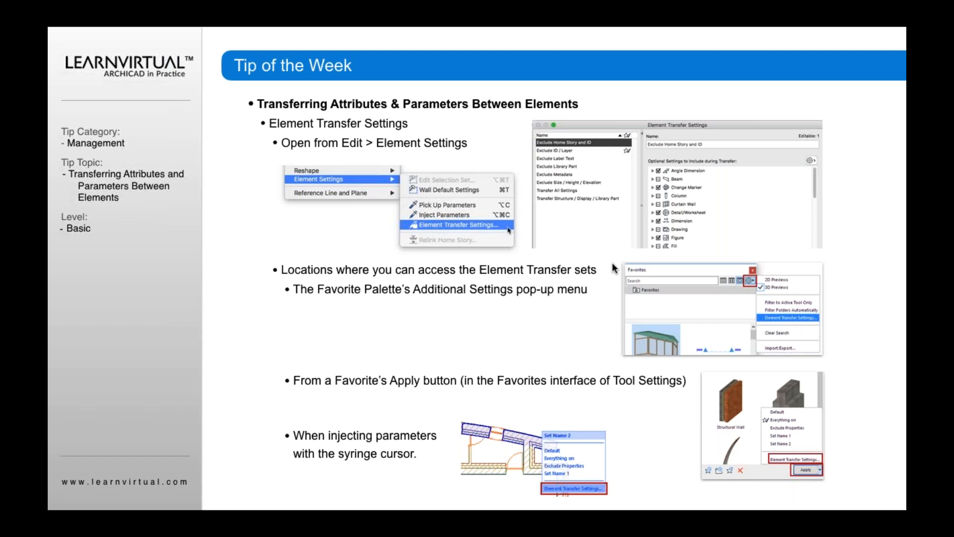
mouse_move(385, 197)
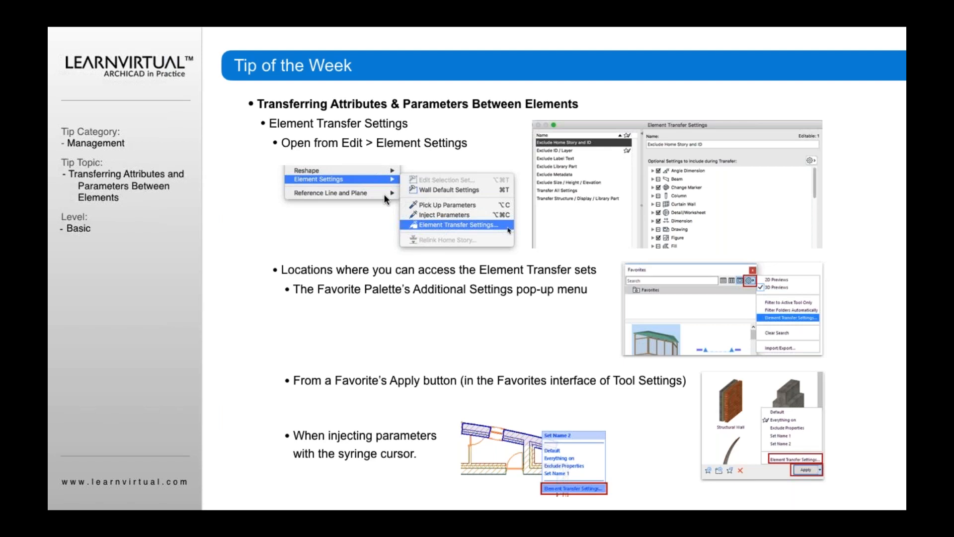
mouse_move(308, 187)
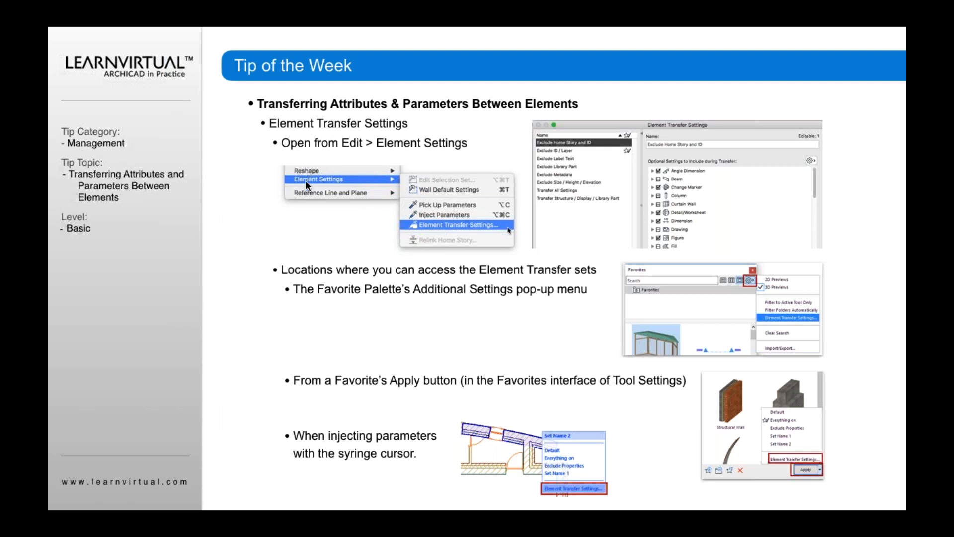
mouse_move(466, 225)
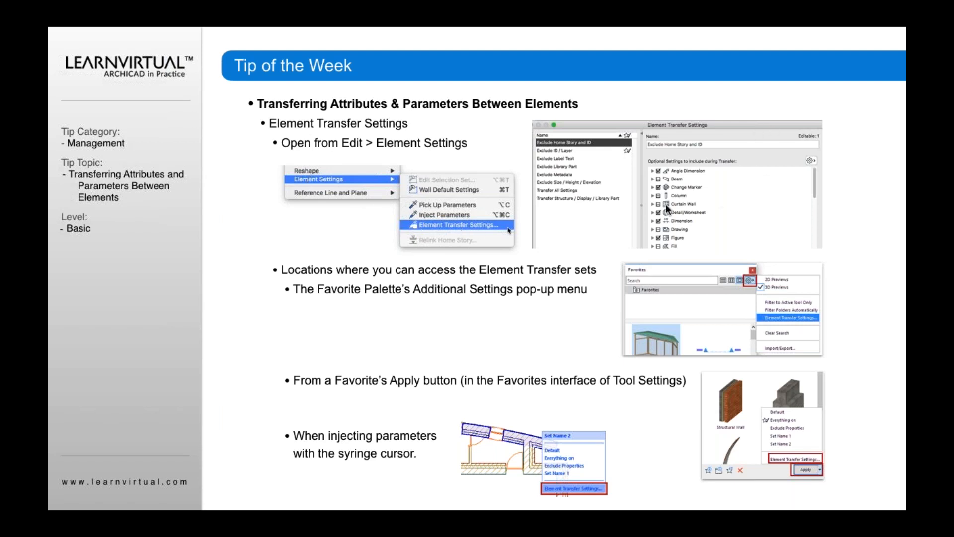
mouse_move(578, 207)
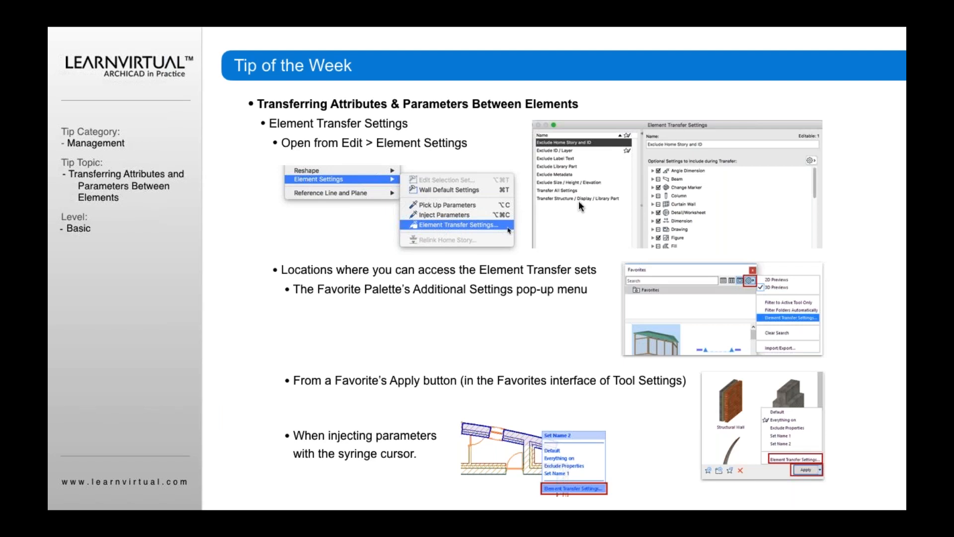
mouse_move(610, 329)
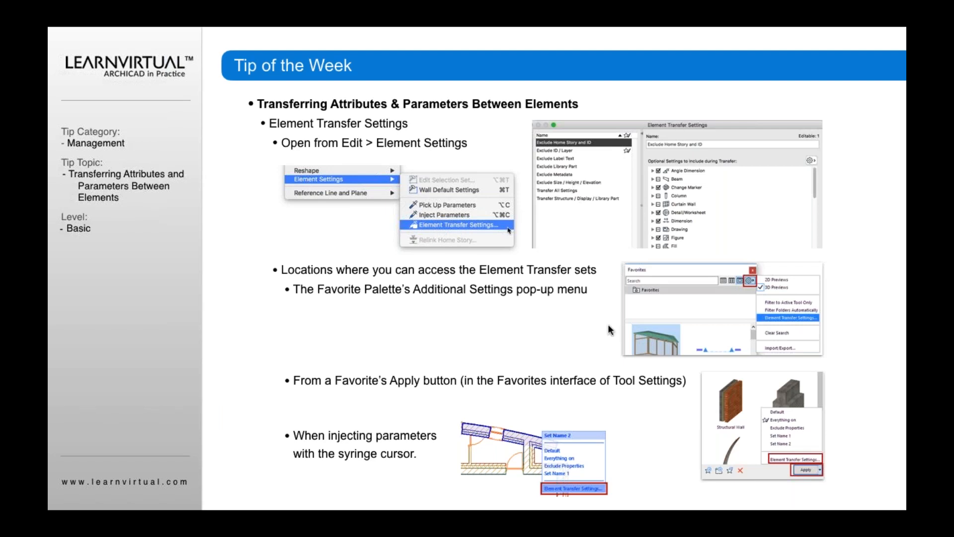
mouse_move(440, 310)
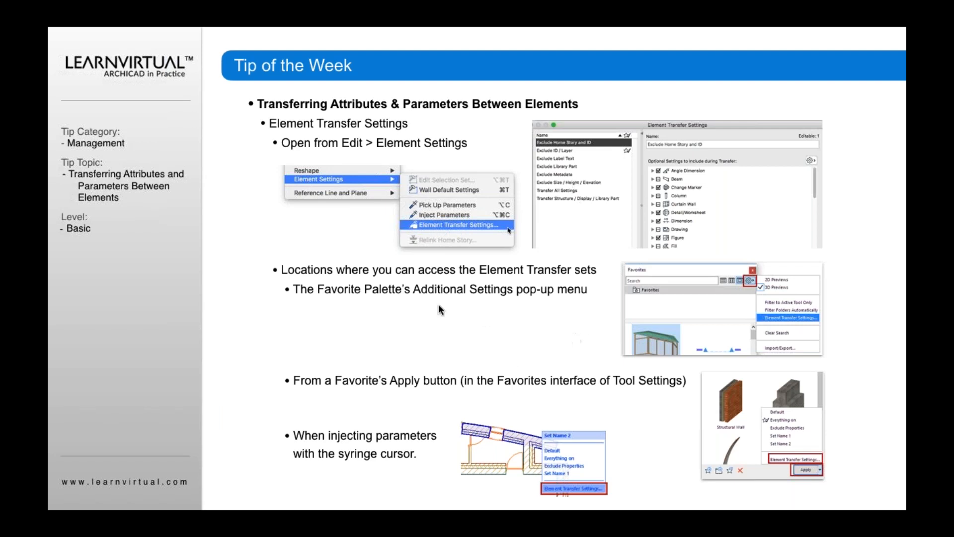
mouse_move(738, 294)
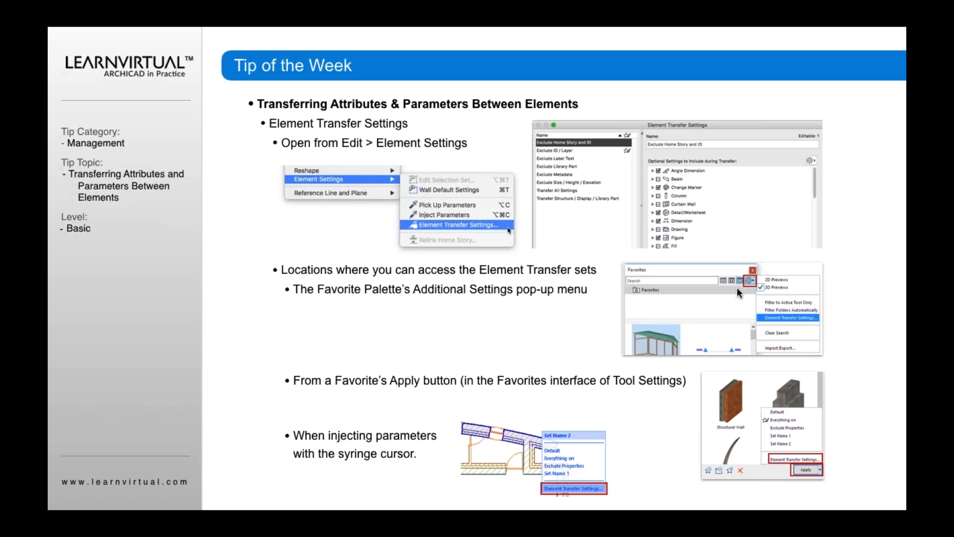
mouse_move(741, 293)
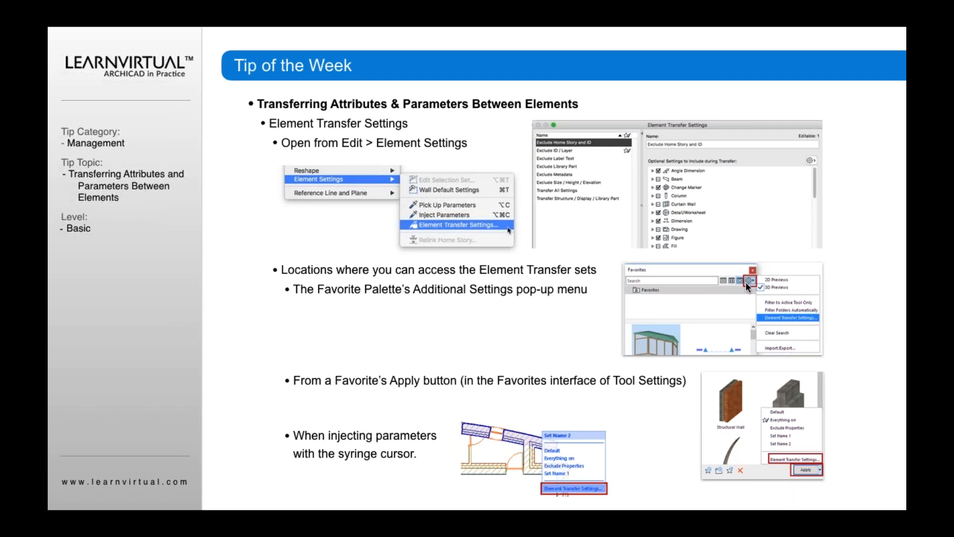
mouse_move(788, 292)
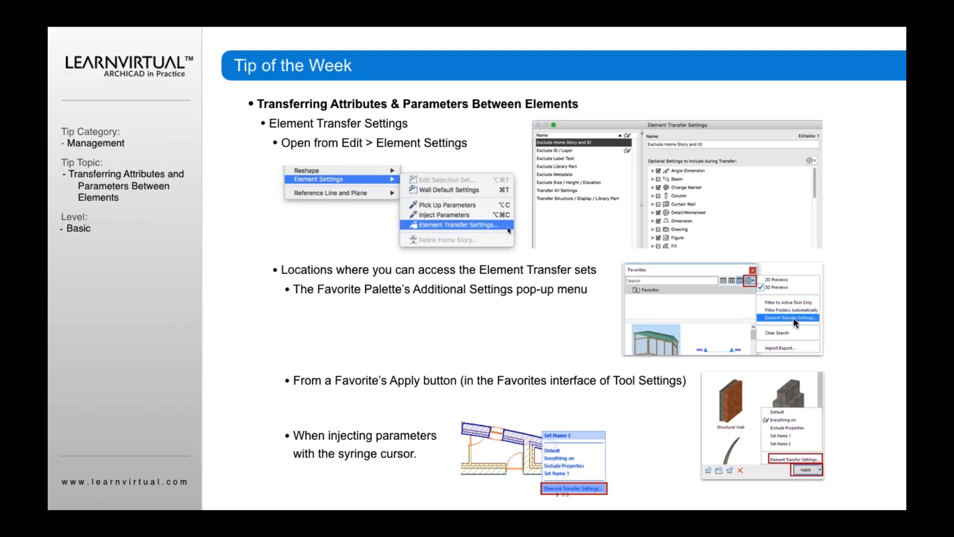
mouse_move(426, 374)
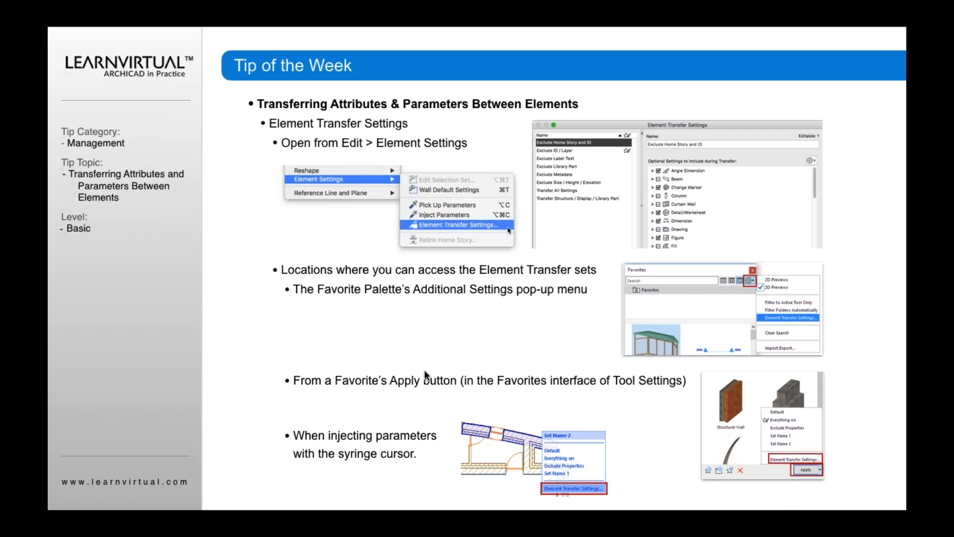
mouse_move(406, 393)
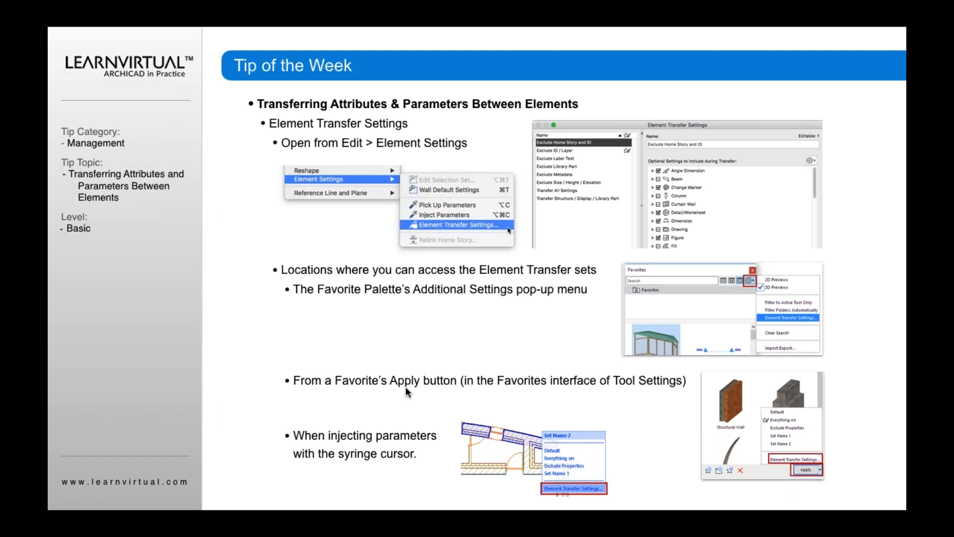
mouse_move(672, 429)
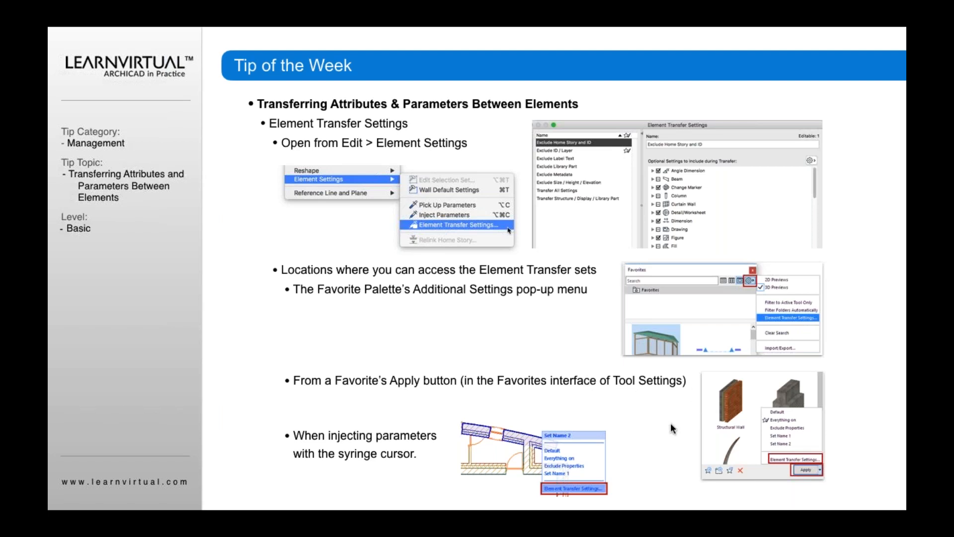
mouse_move(752, 459)
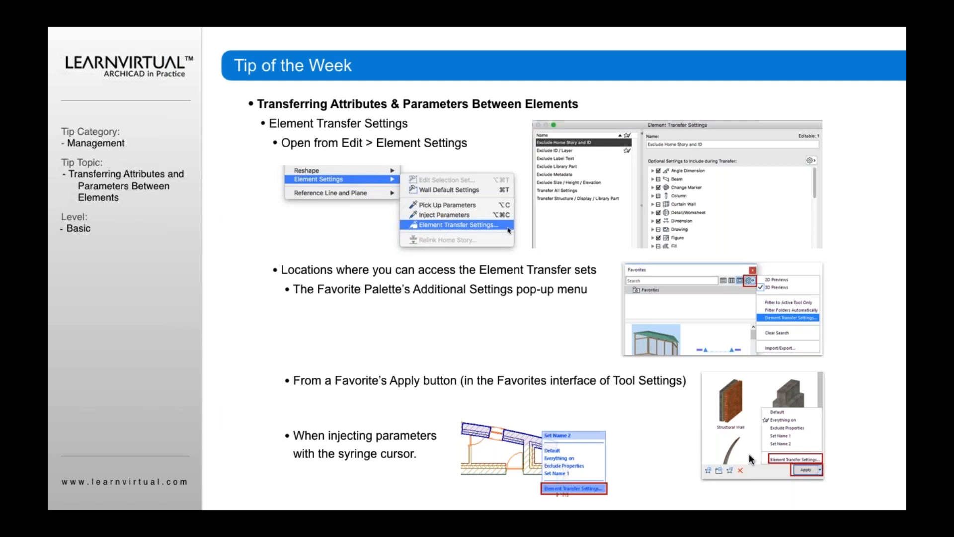
mouse_move(750, 440)
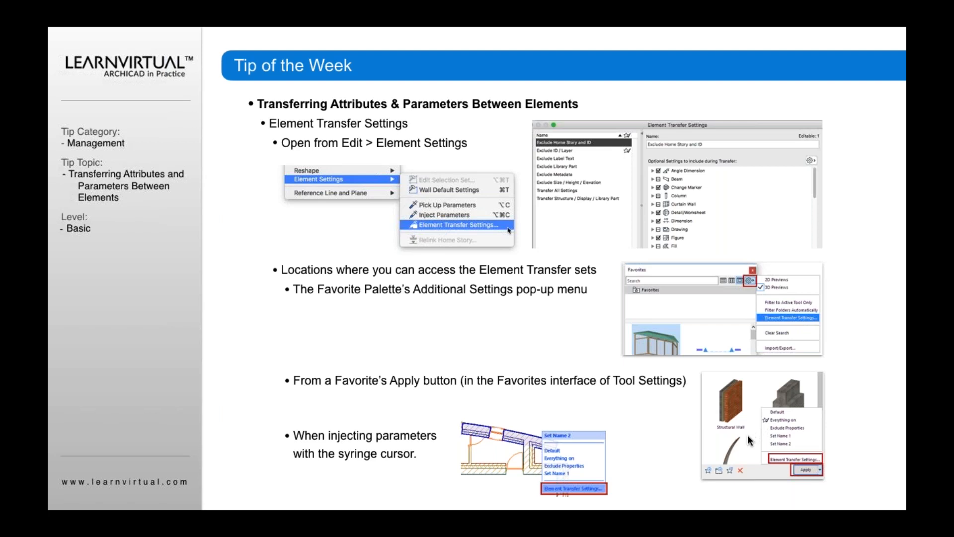
mouse_move(726, 425)
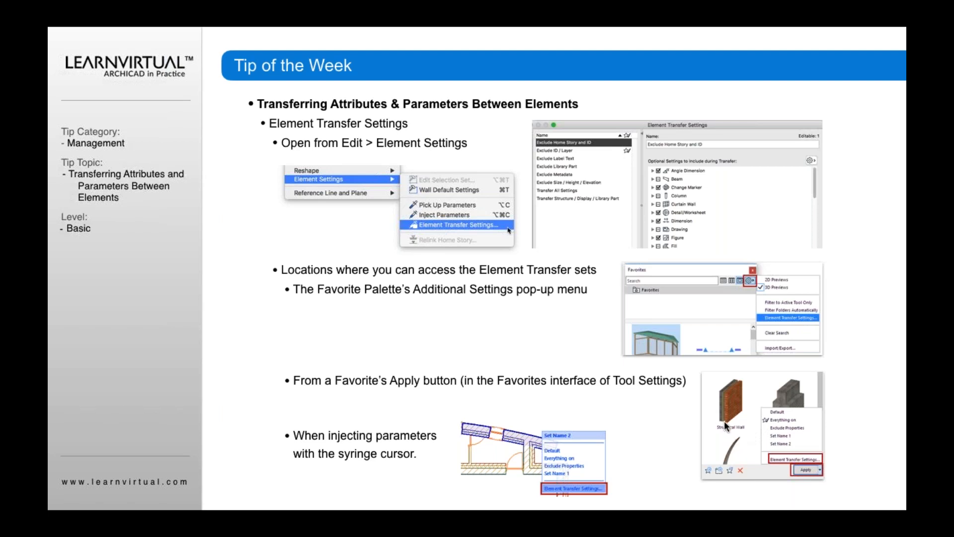
mouse_move(786, 445)
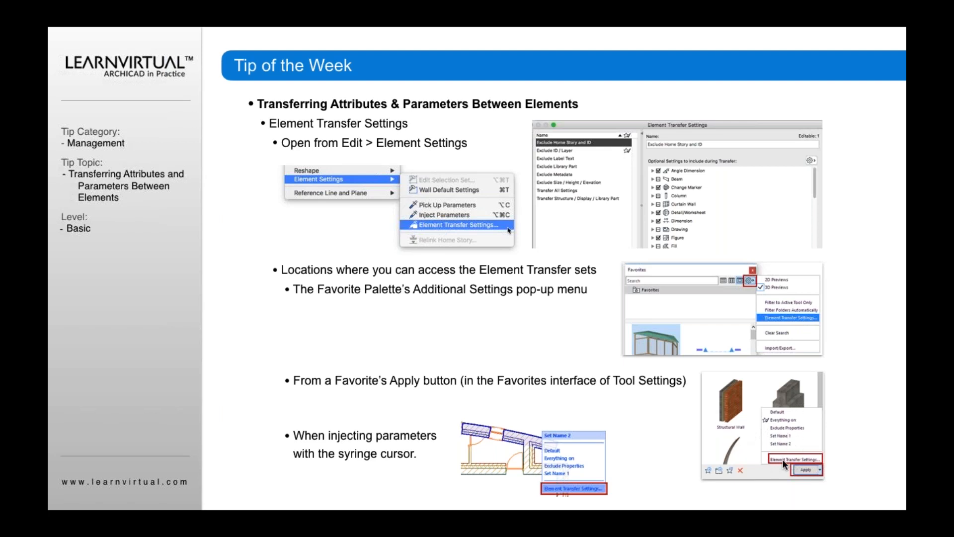
mouse_move(737, 452)
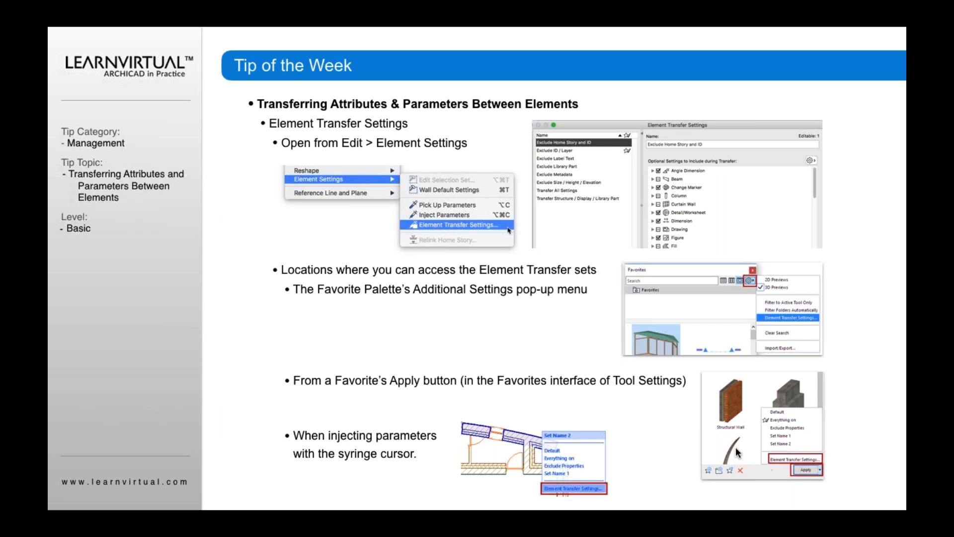
mouse_move(369, 453)
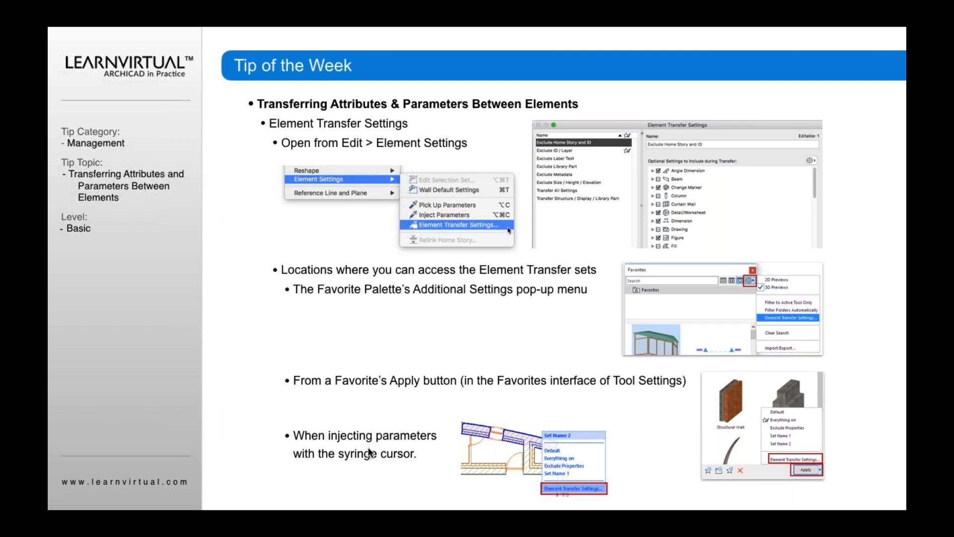
mouse_move(350, 460)
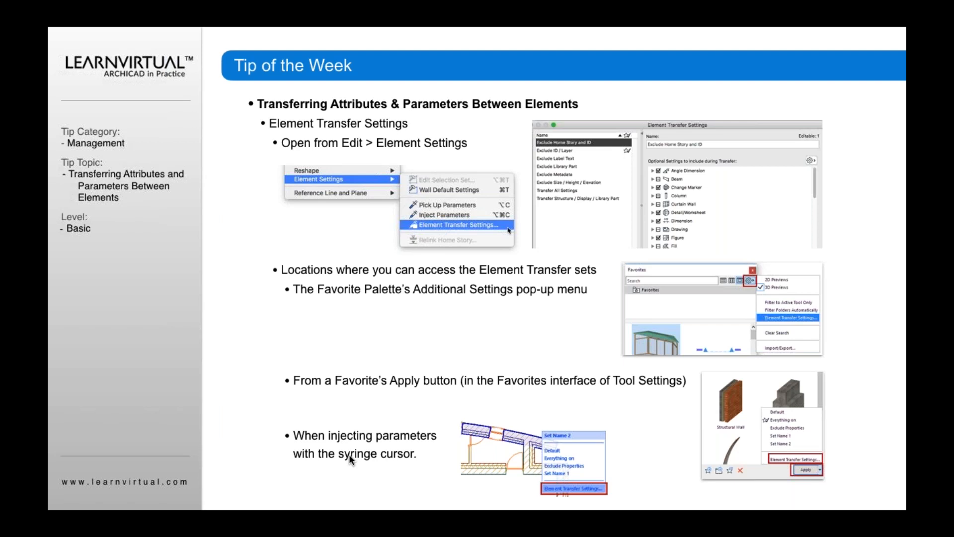
mouse_move(559, 460)
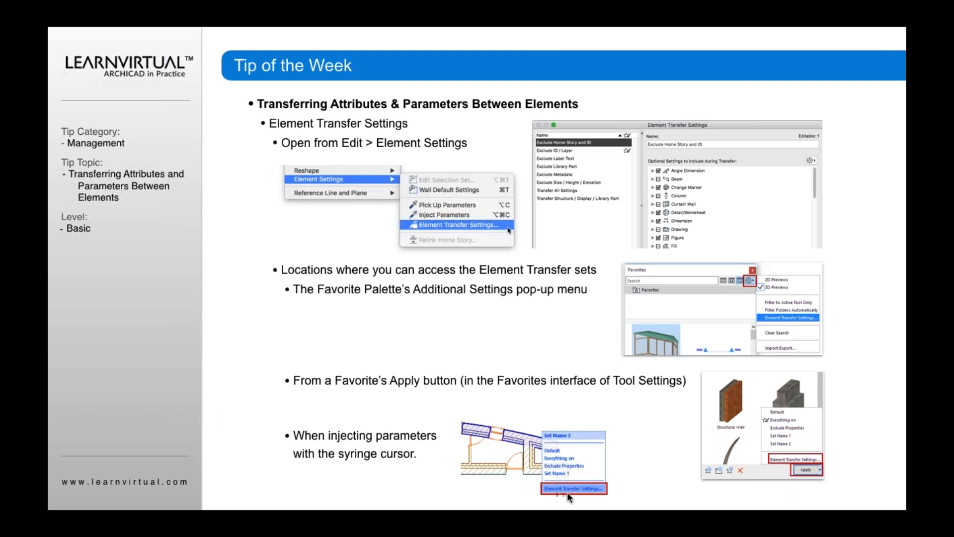
mouse_move(577, 494)
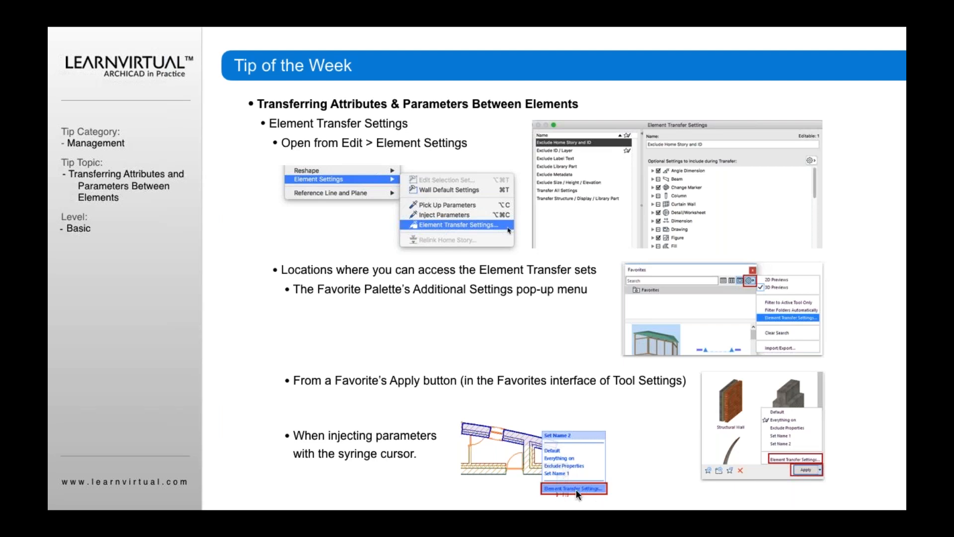
mouse_move(639, 206)
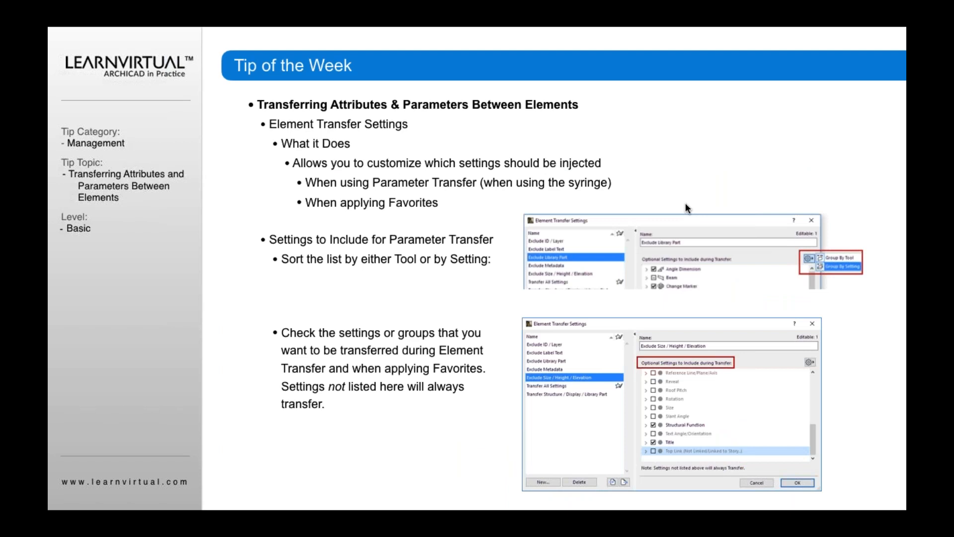
mouse_move(833, 280)
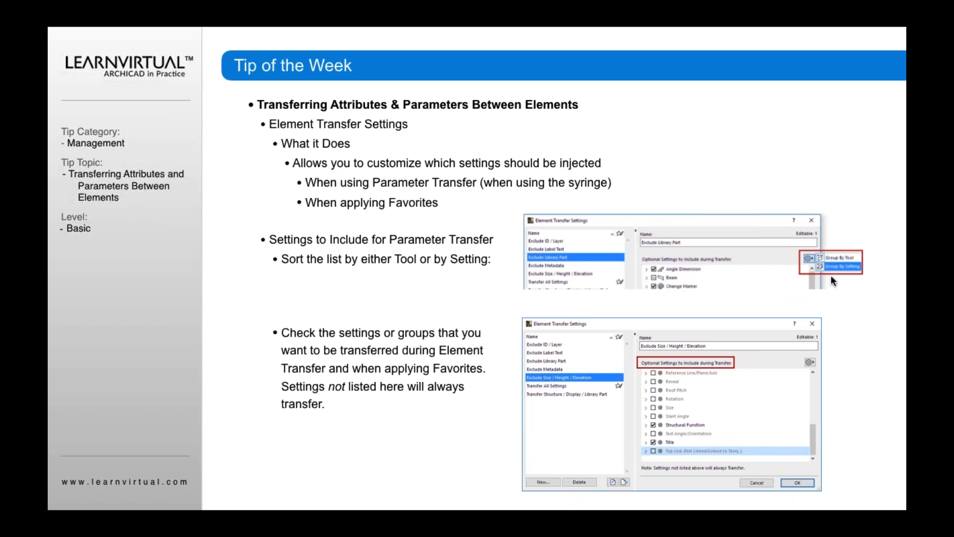
mouse_move(753, 306)
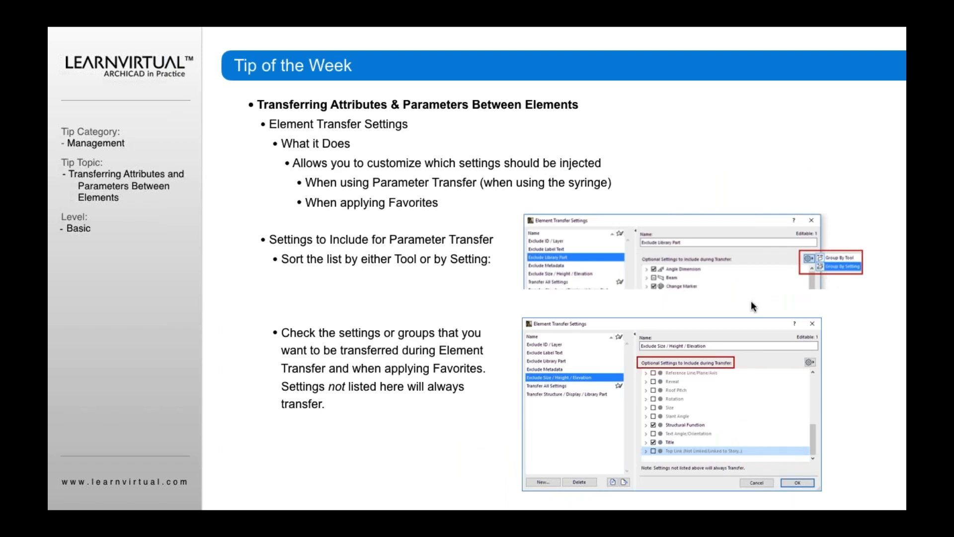
mouse_move(732, 255)
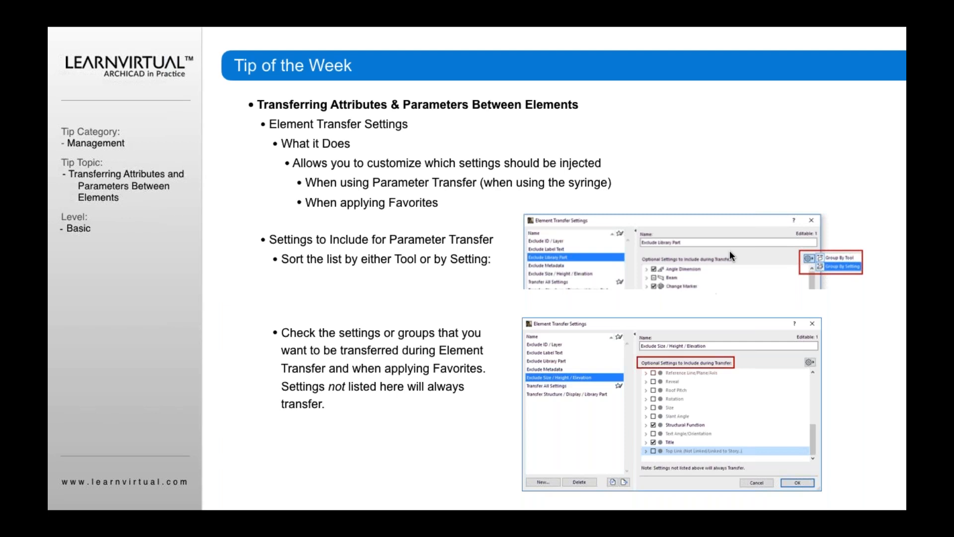
mouse_move(806, 262)
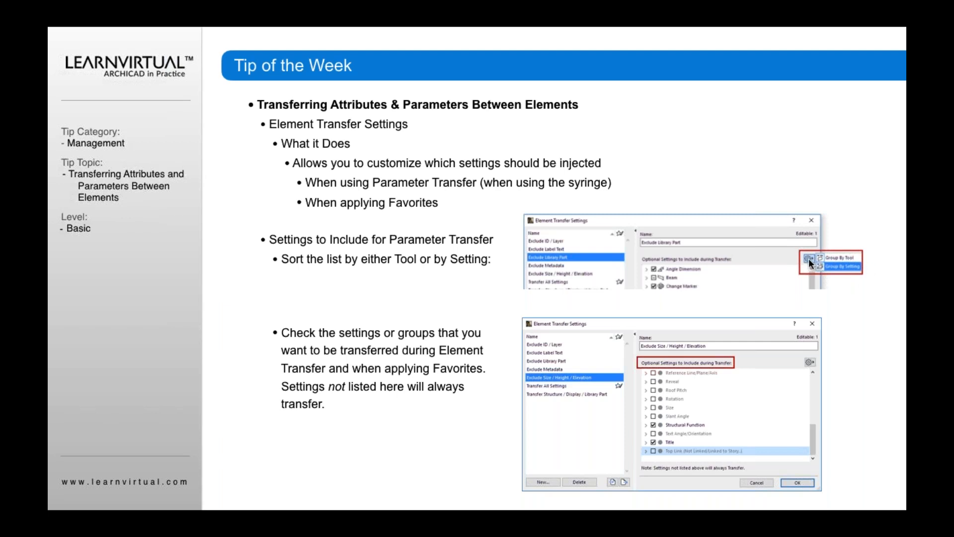
mouse_move(678, 276)
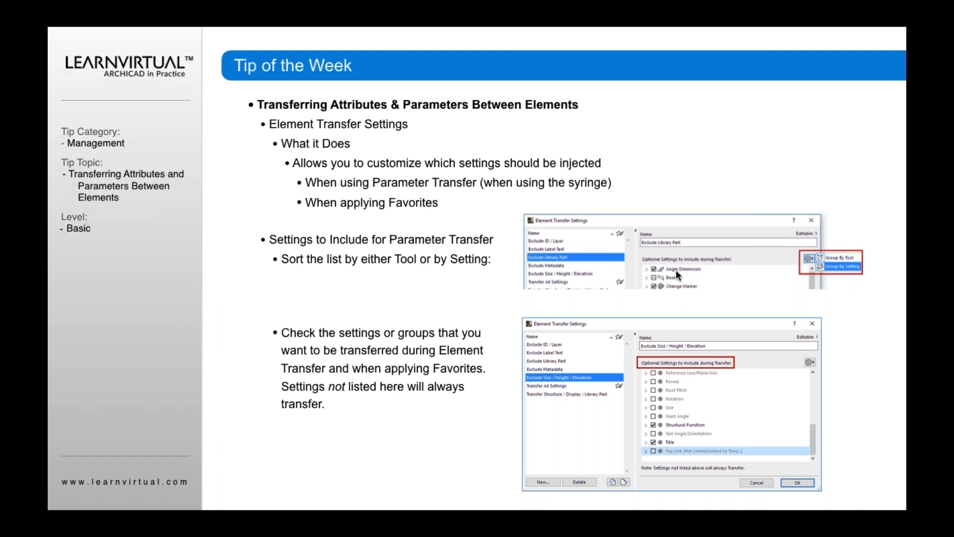
mouse_move(688, 299)
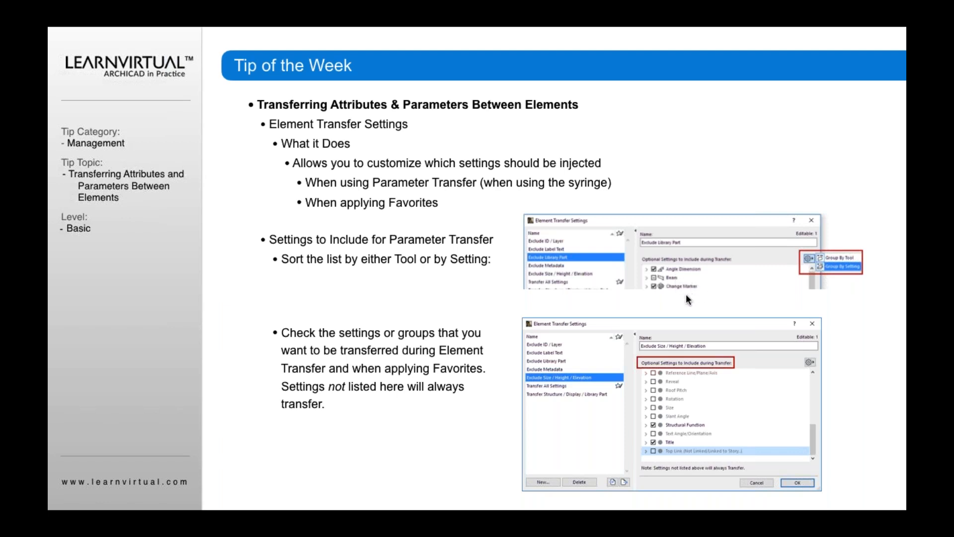
mouse_move(702, 284)
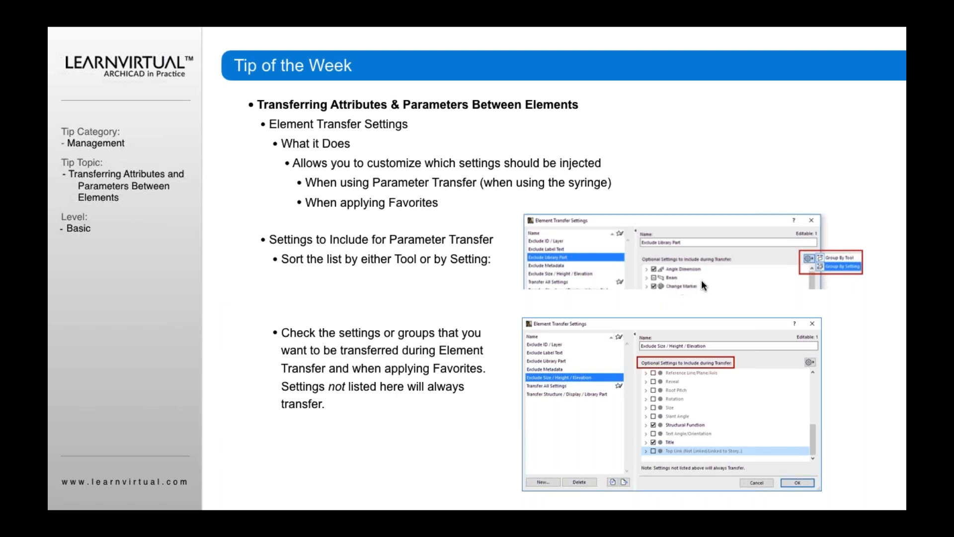
mouse_move(698, 274)
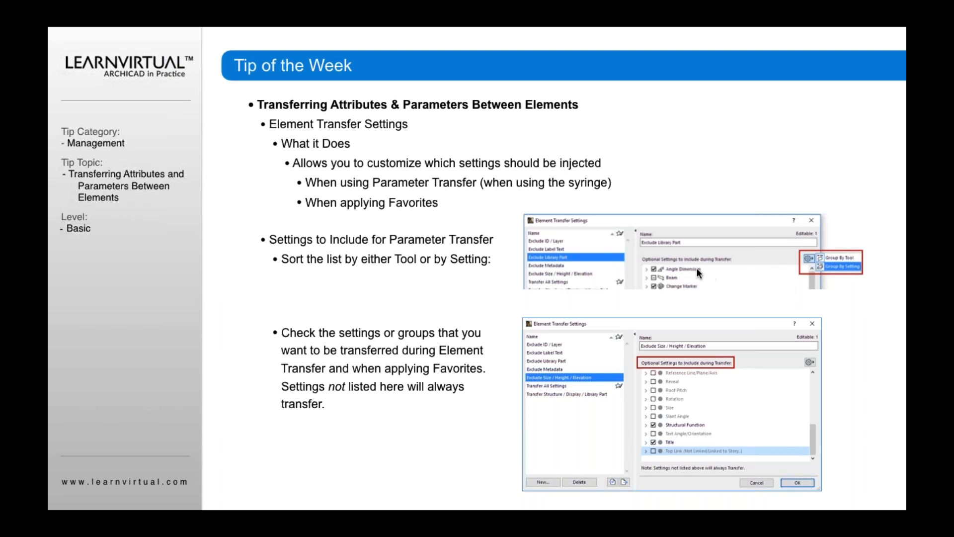
mouse_move(859, 272)
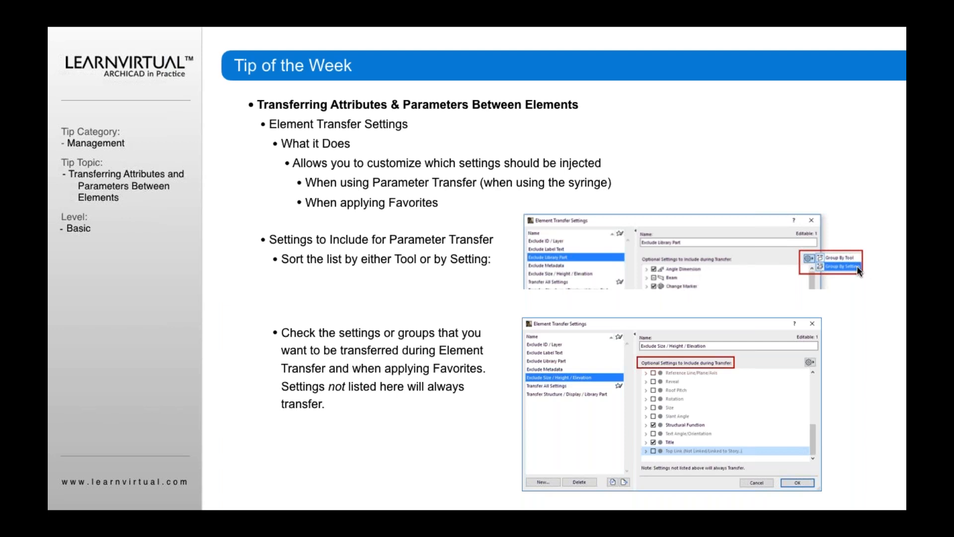
mouse_move(754, 295)
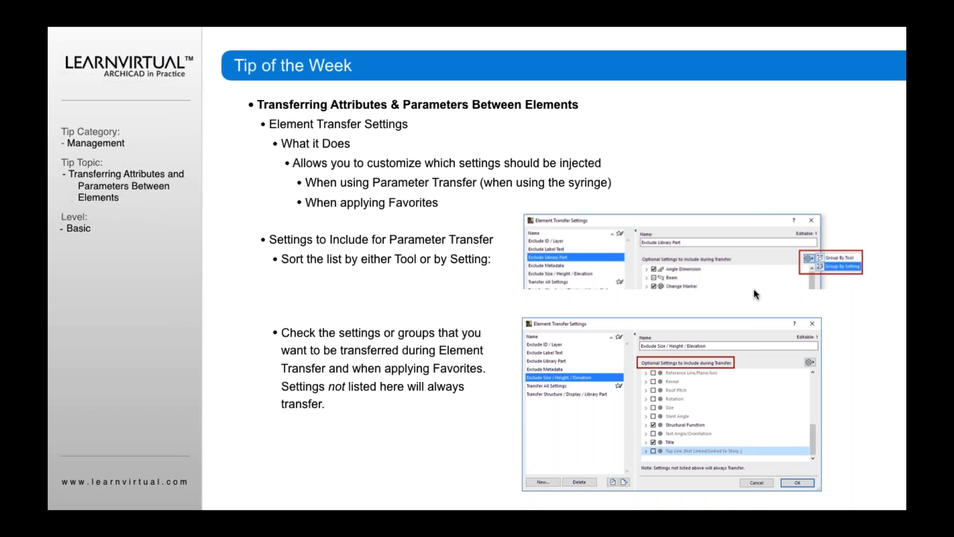
mouse_move(665, 290)
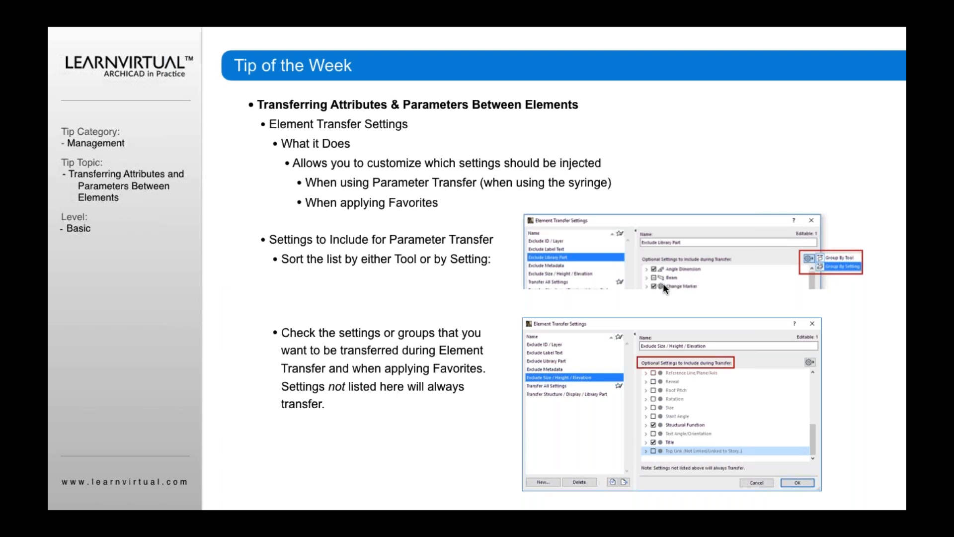
mouse_move(385, 368)
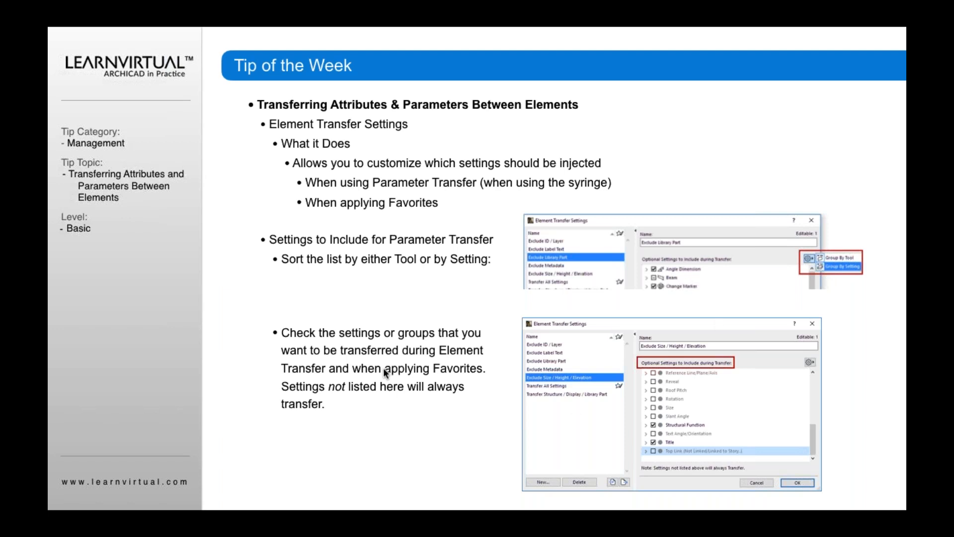
mouse_move(649, 394)
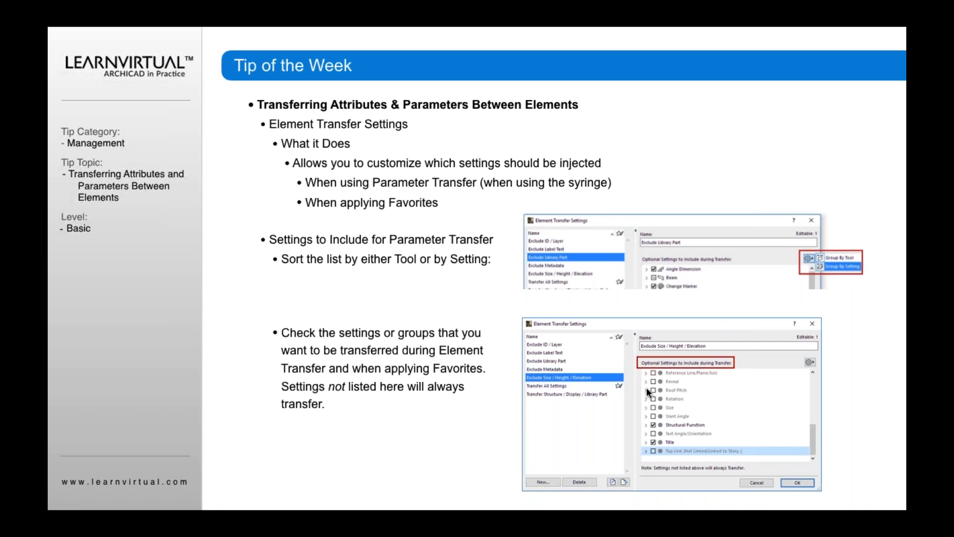
mouse_move(669, 400)
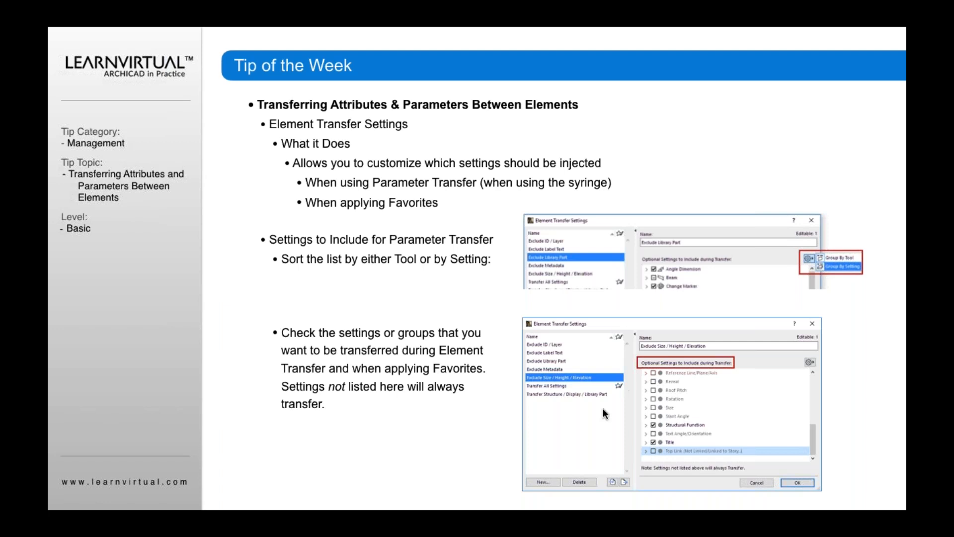
mouse_move(718, 423)
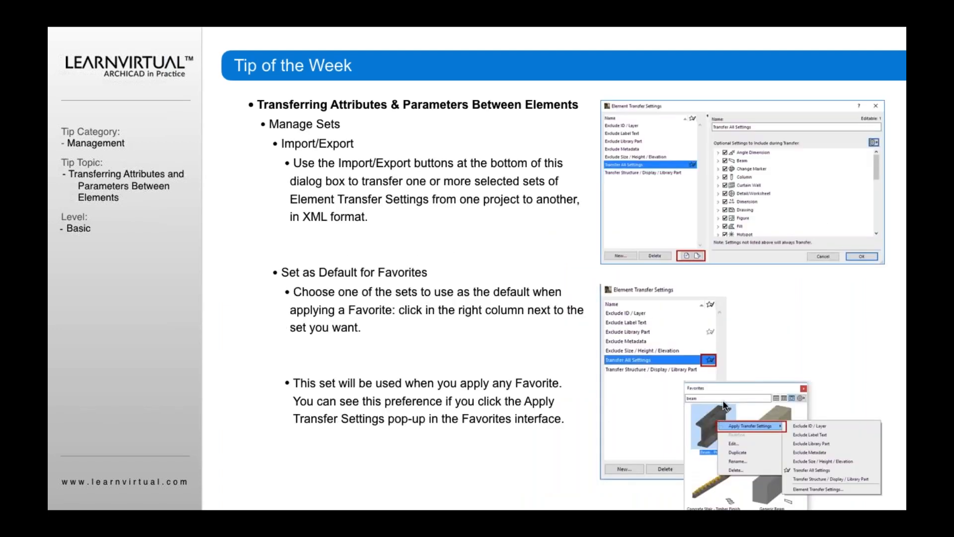
mouse_move(453, 209)
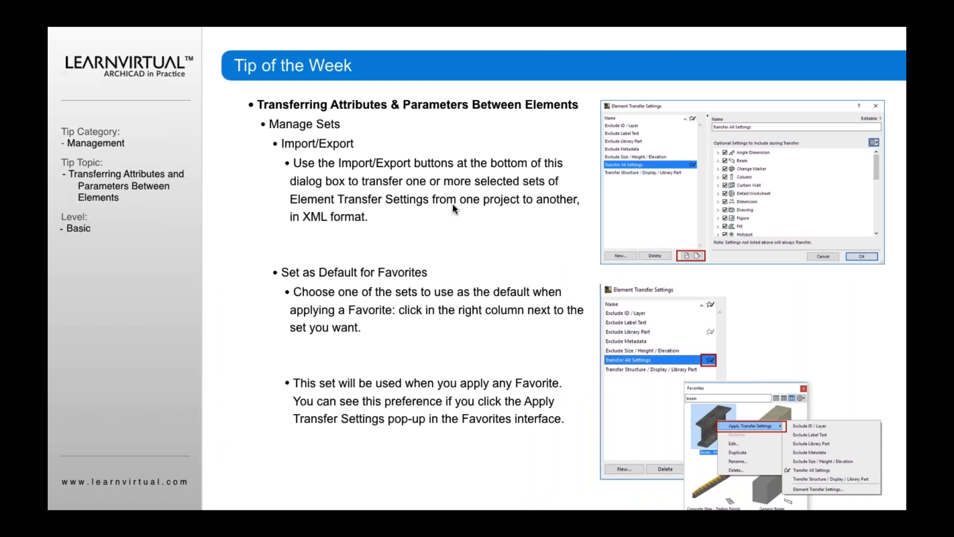
mouse_move(331, 145)
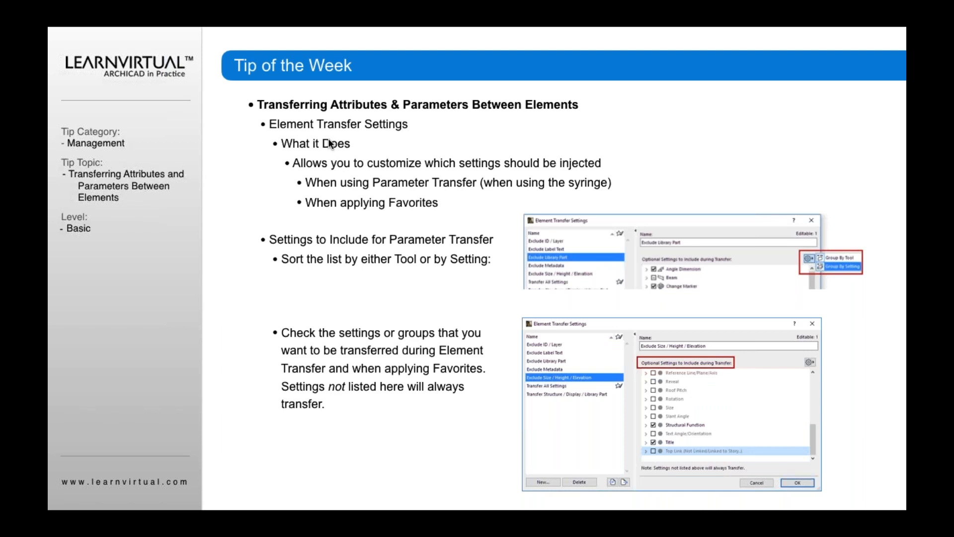
mouse_move(644, 436)
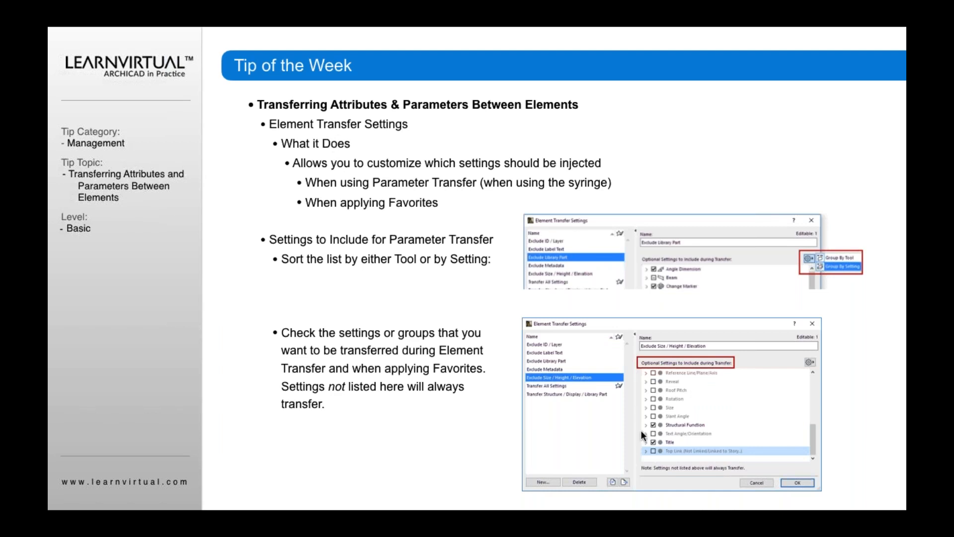
mouse_move(668, 365)
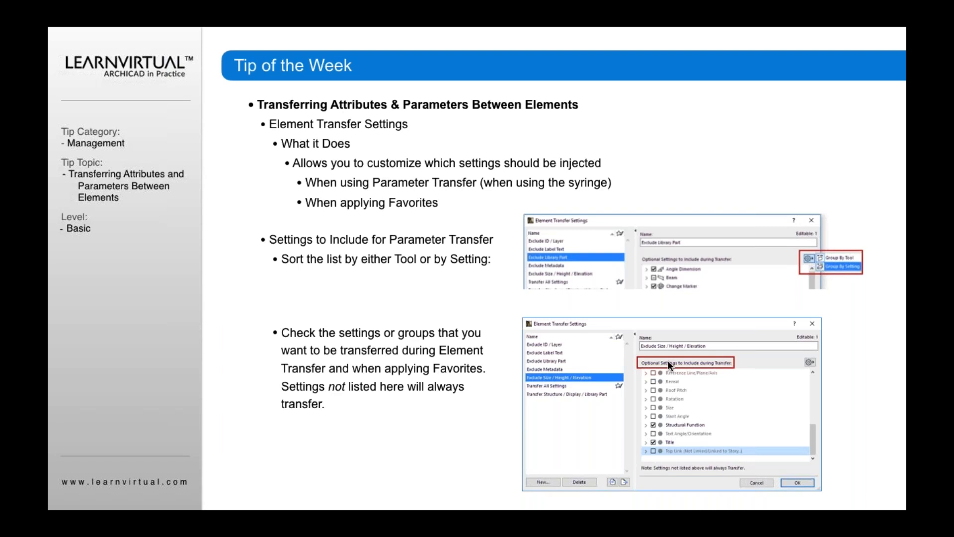
mouse_move(654, 439)
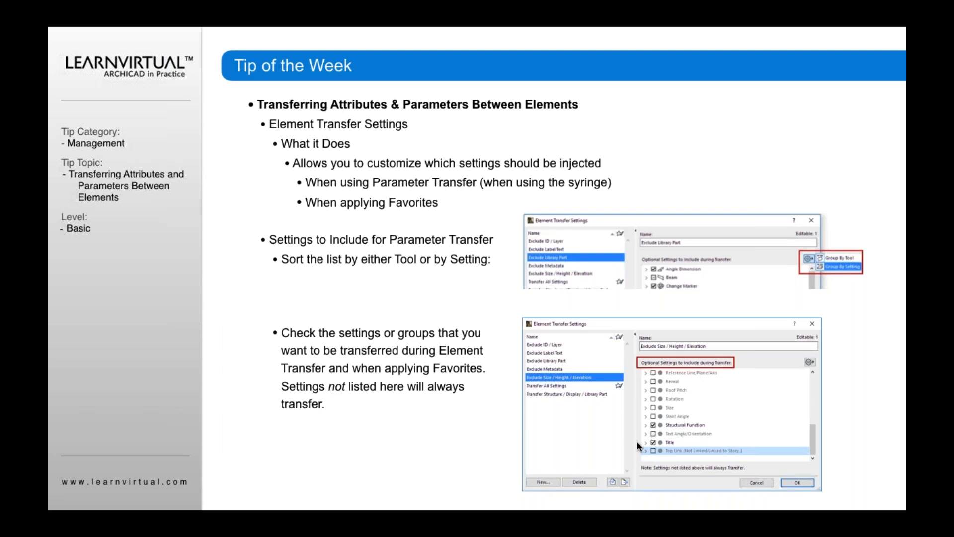
mouse_move(688, 420)
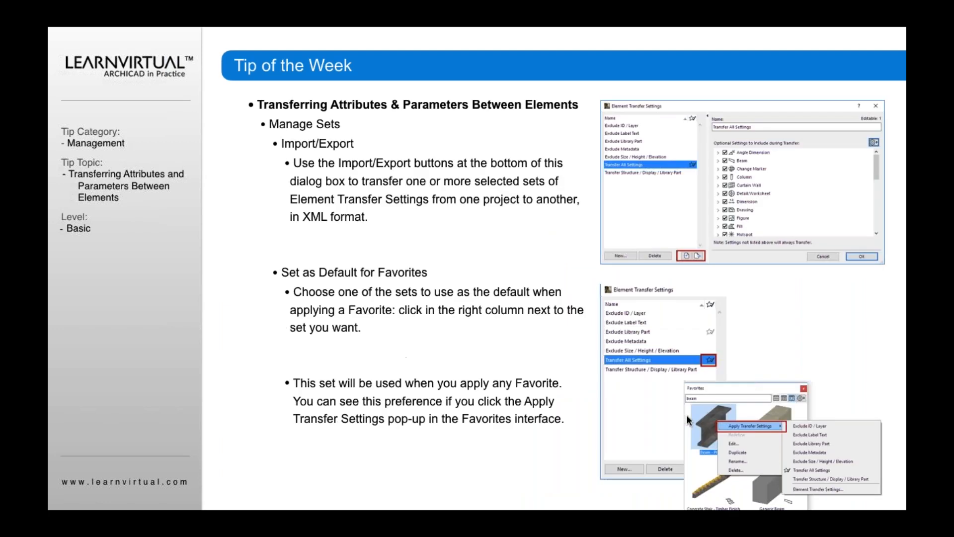
mouse_move(341, 228)
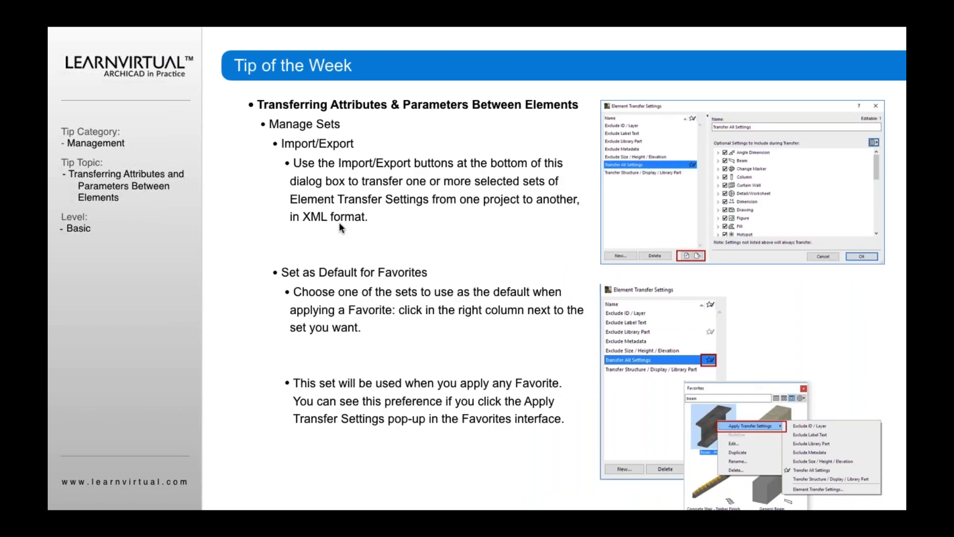
mouse_move(344, 220)
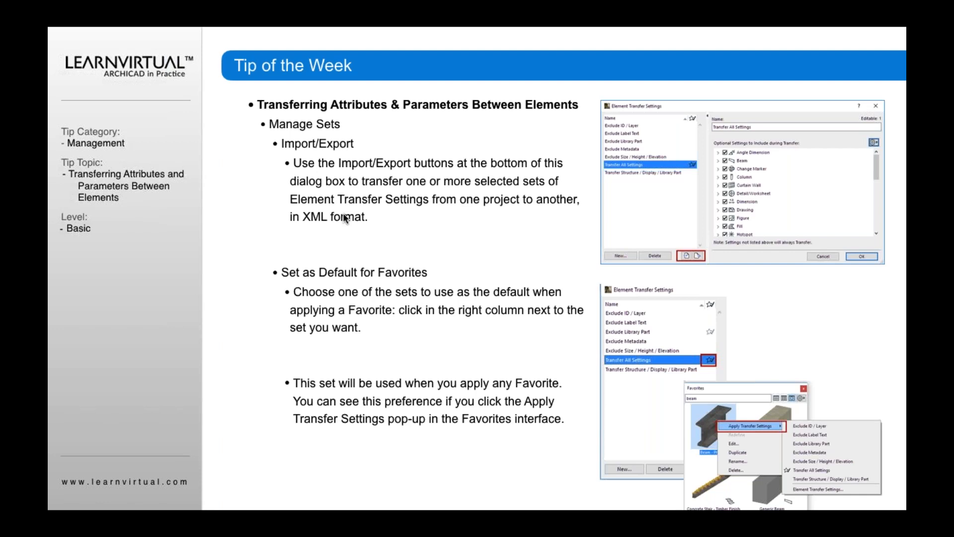
mouse_move(376, 223)
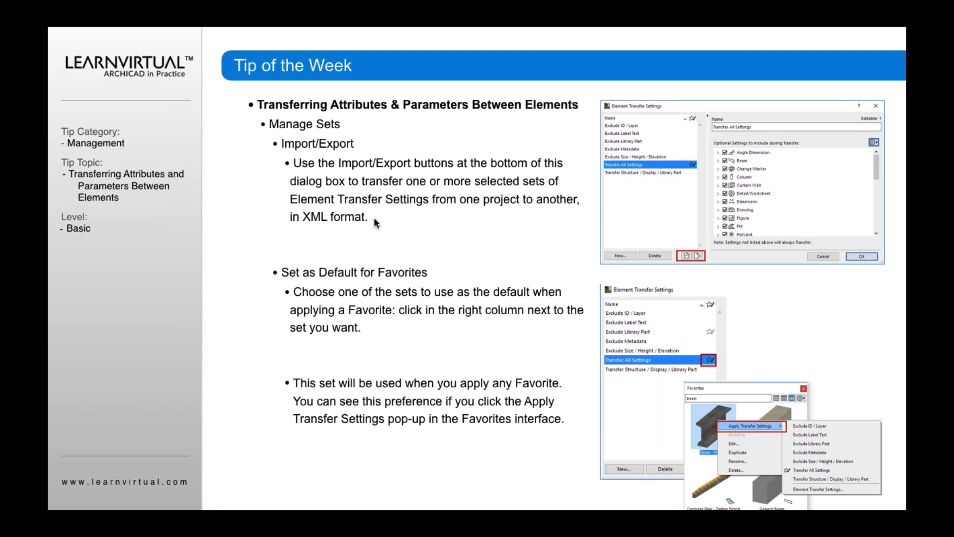
mouse_move(566, 247)
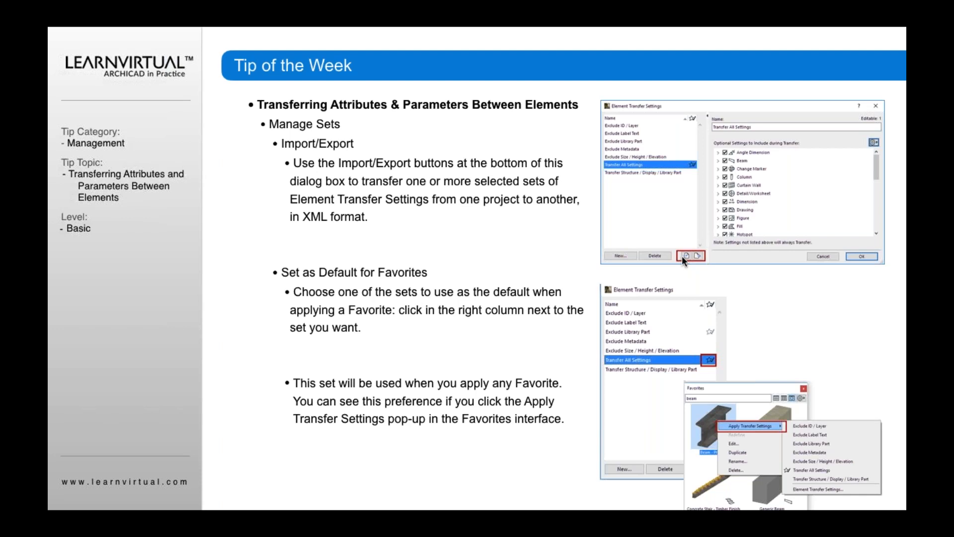
mouse_move(709, 372)
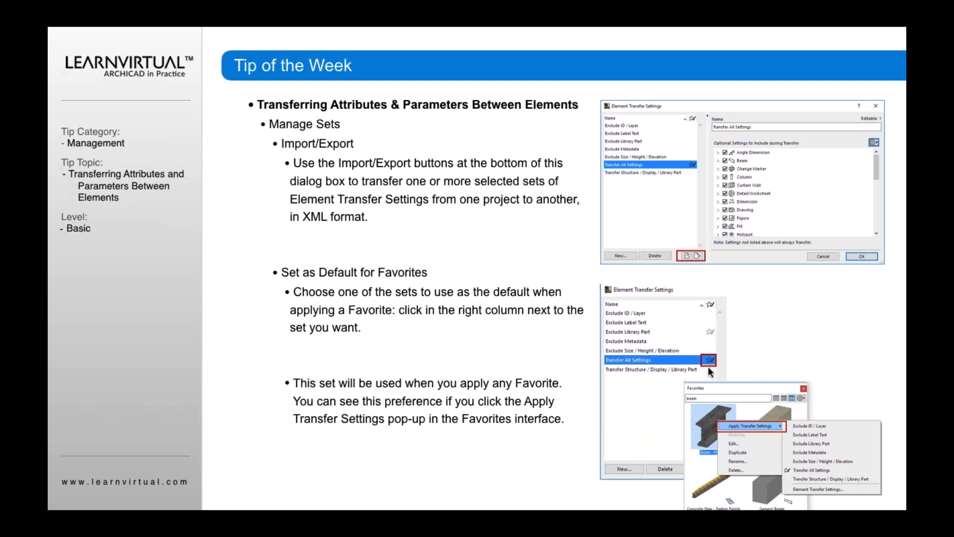
mouse_move(715, 374)
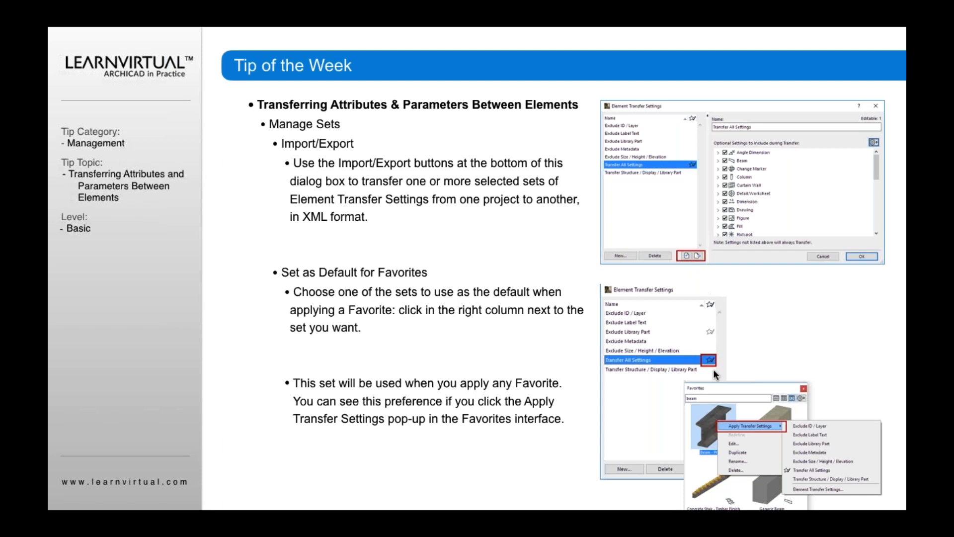
mouse_move(712, 343)
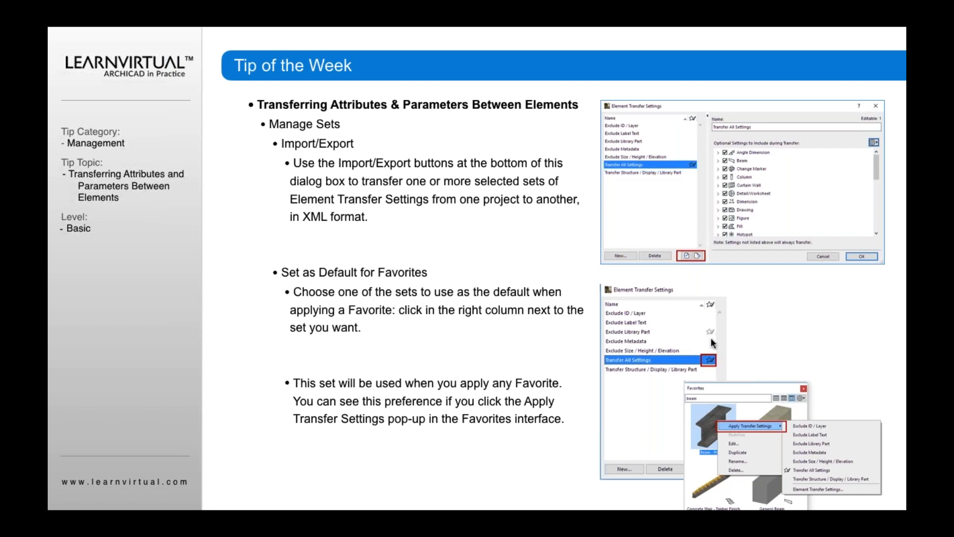
mouse_move(711, 334)
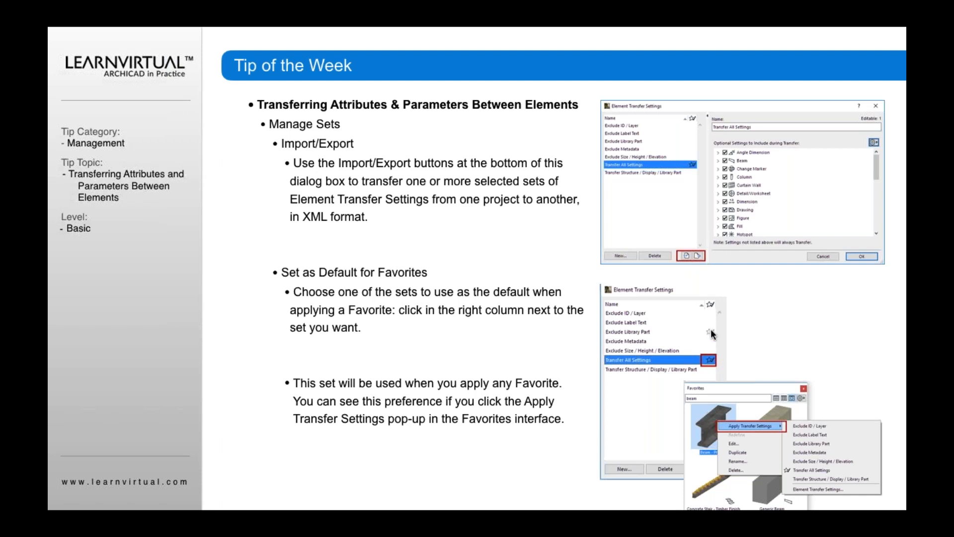
mouse_move(664, 466)
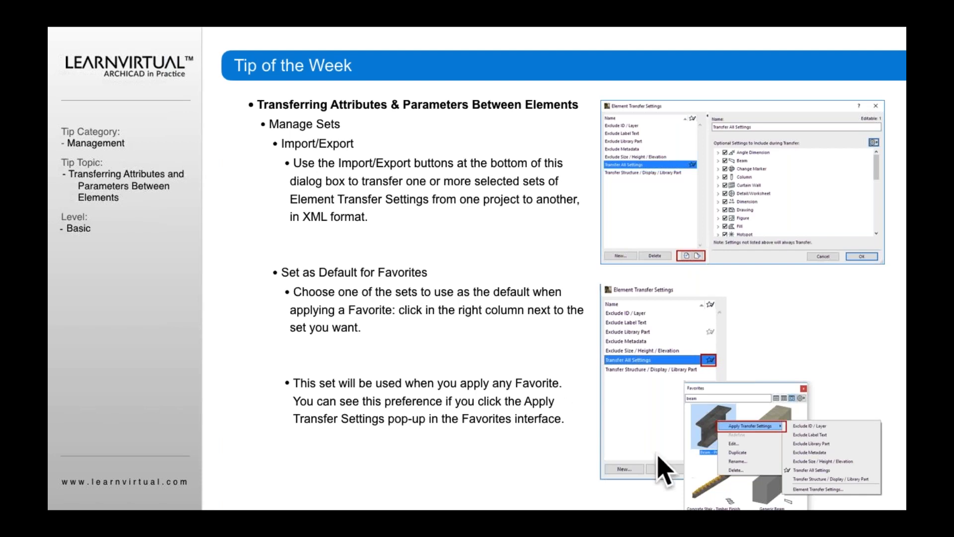